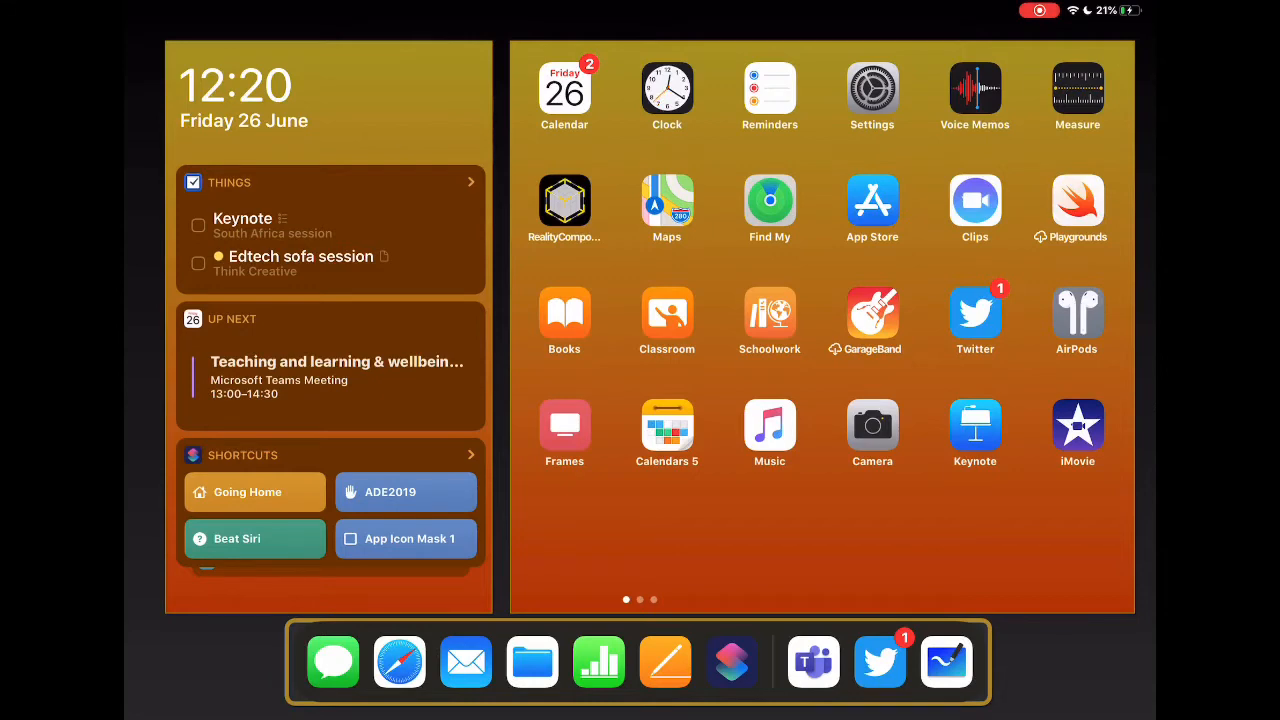
pyautogui.moveTo(655, 95)
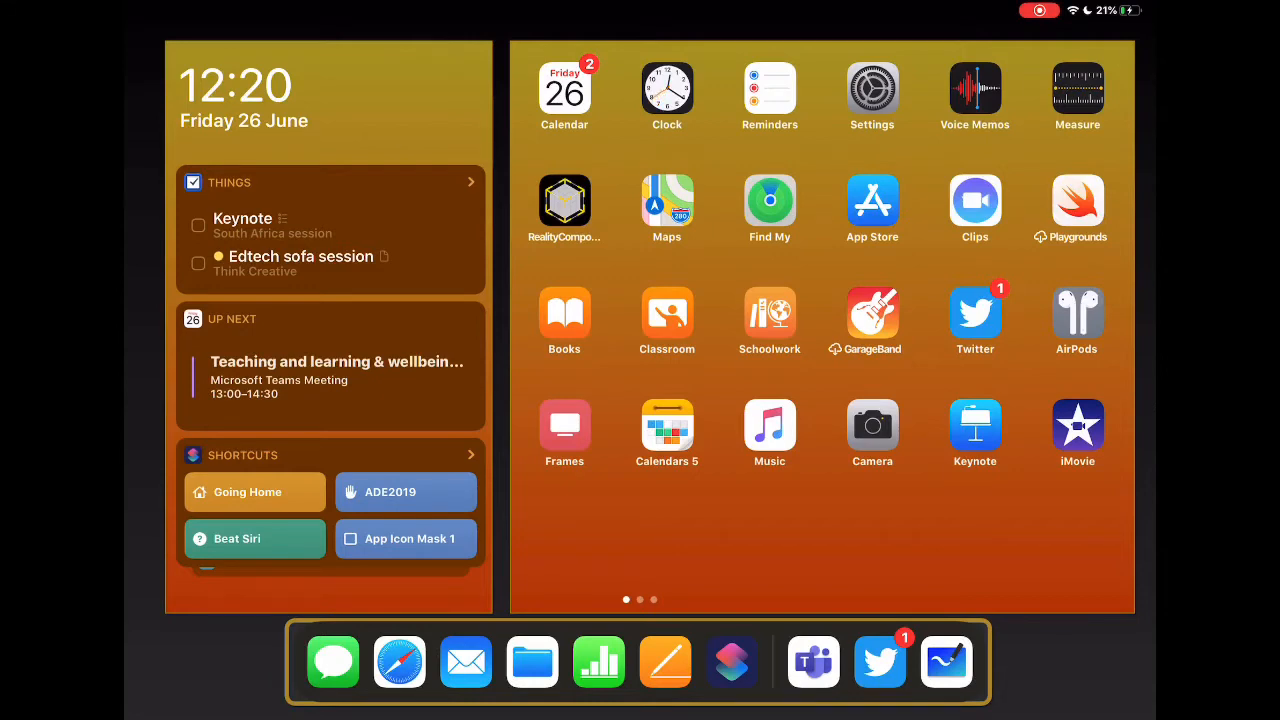
# In Teams, open the My Class General channel's meeting link, then leave the join screen.
pyautogui.click(813, 661)
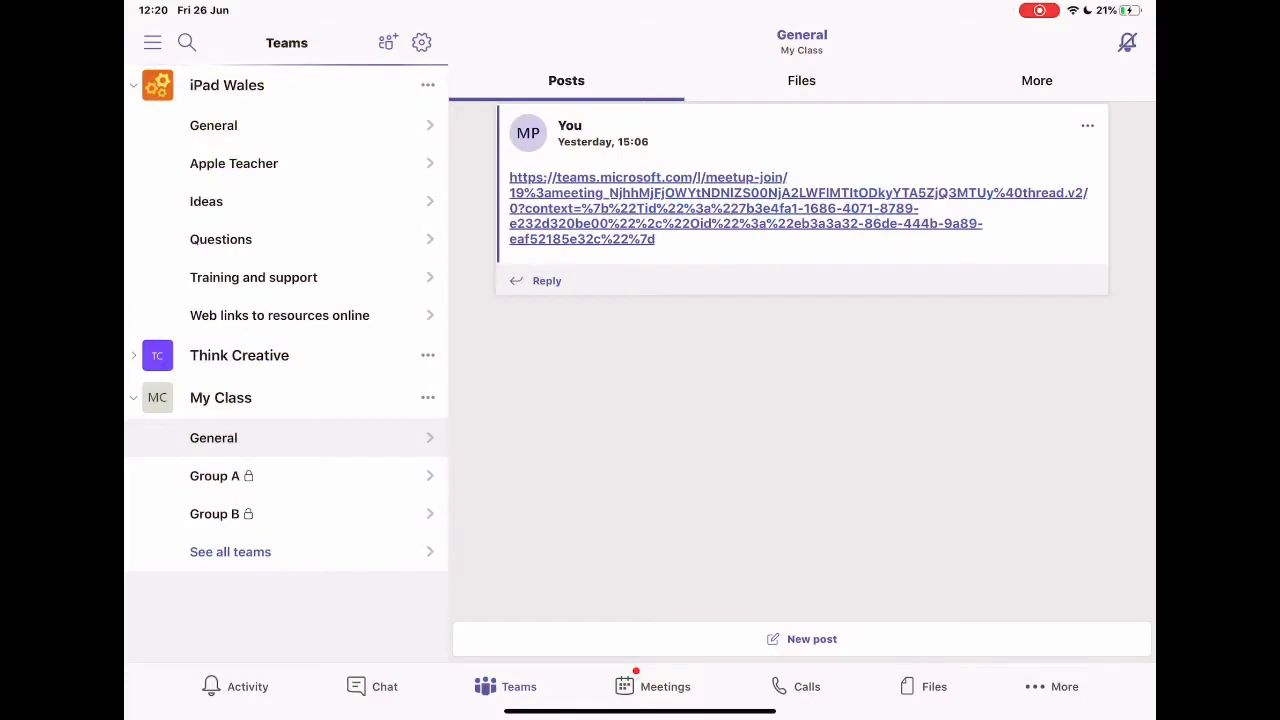
pyautogui.click(133, 397)
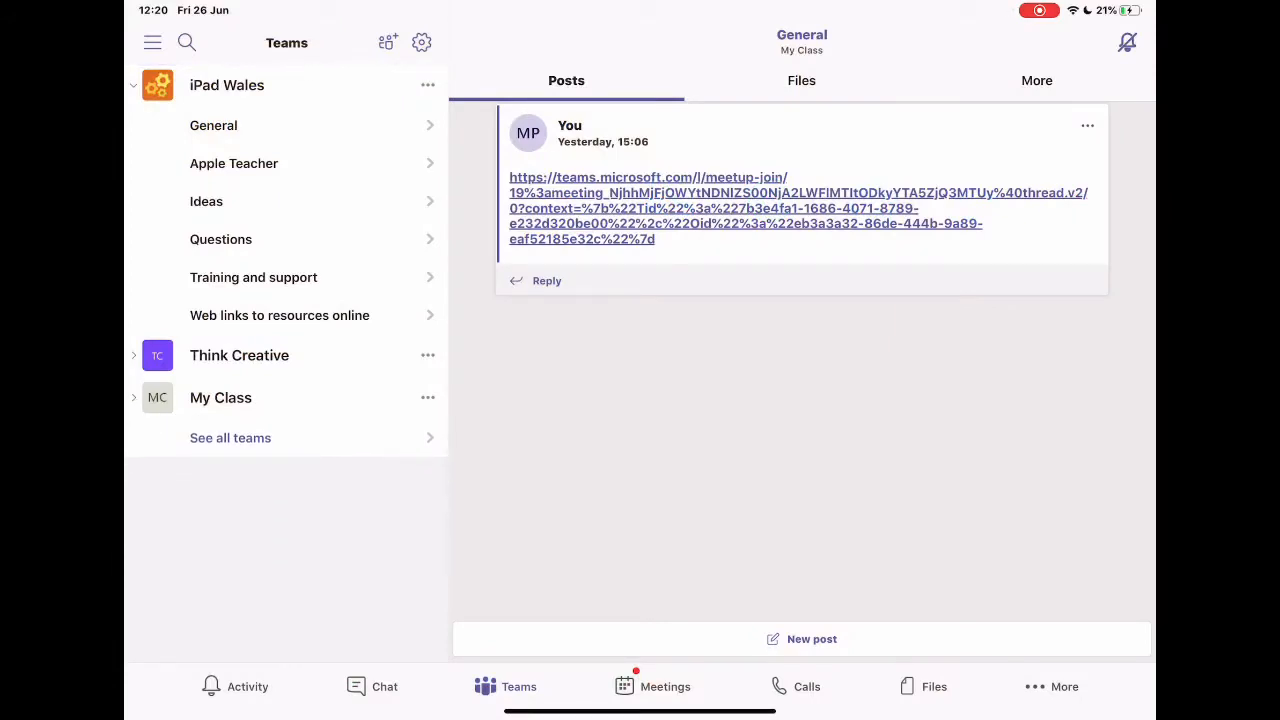
pyautogui.click(133, 397)
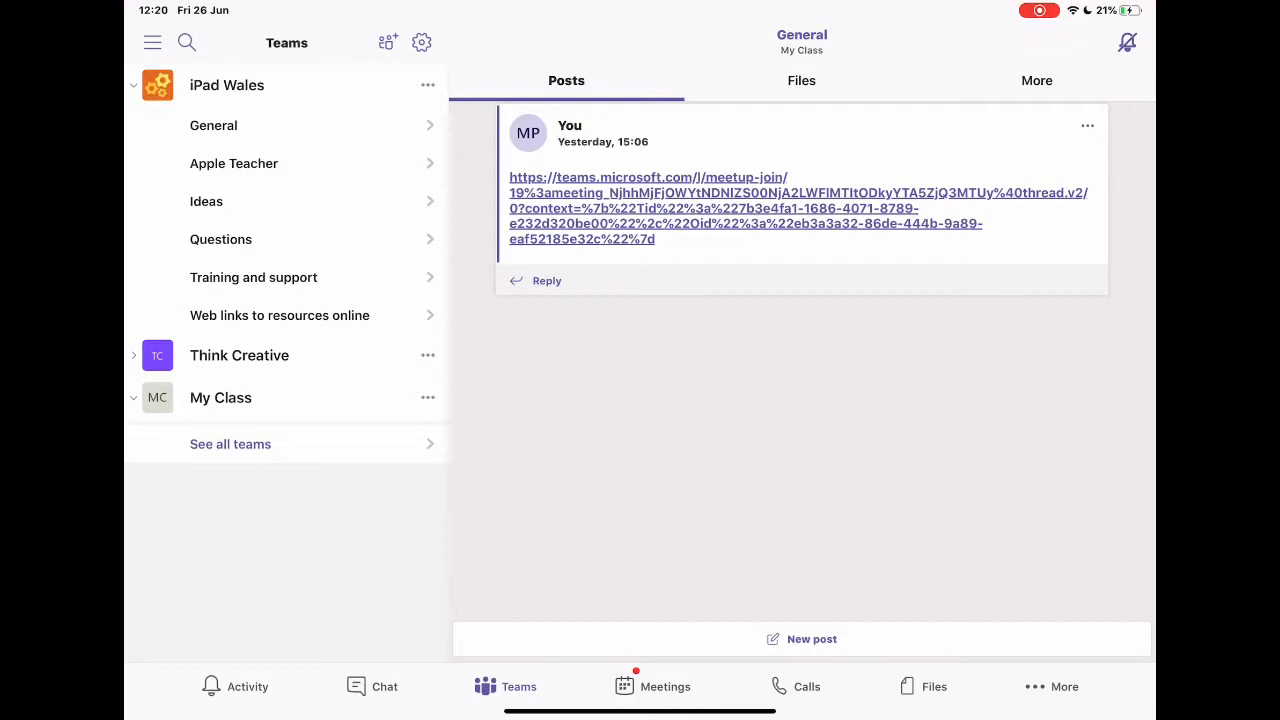
pyautogui.click(220, 397)
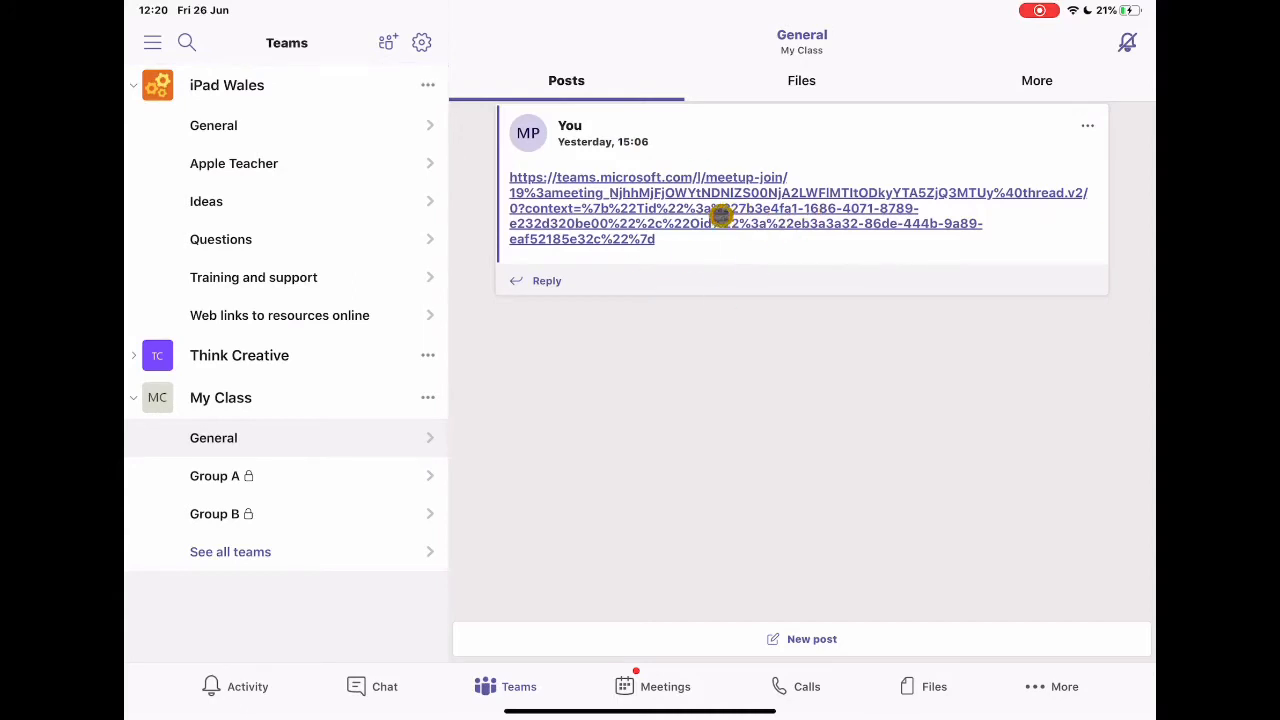
pyautogui.click(214, 476)
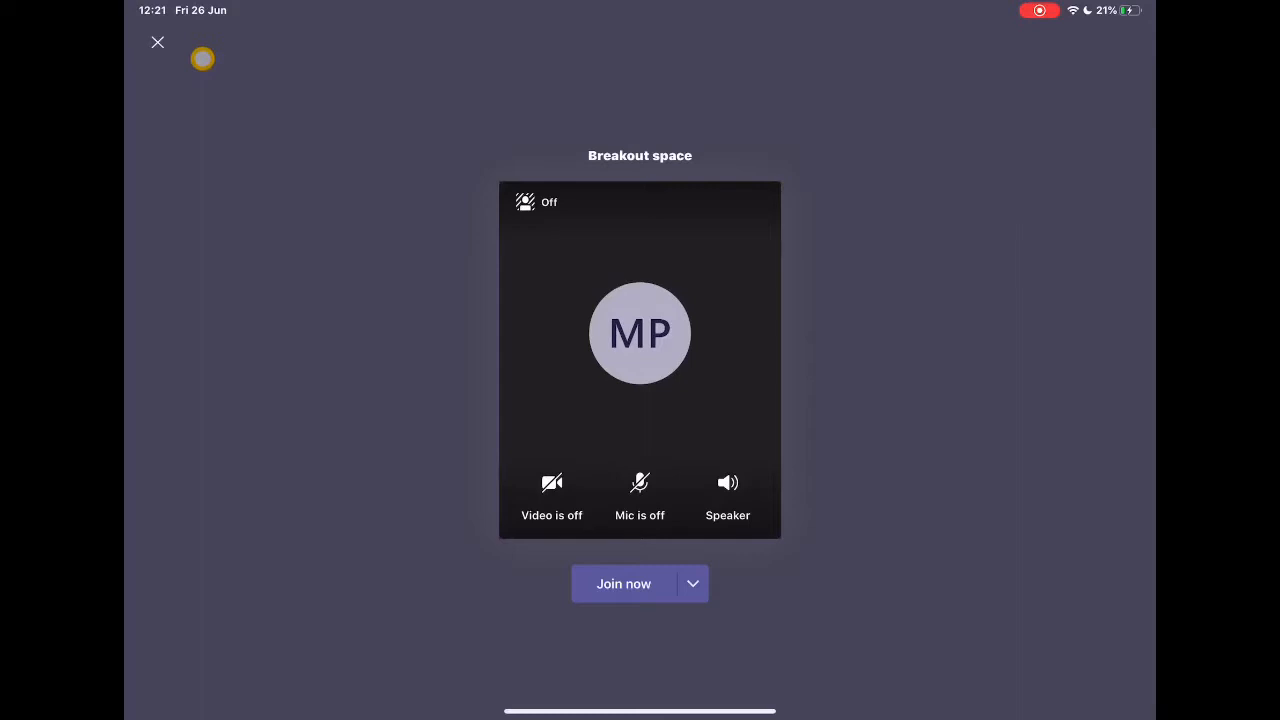
pyautogui.click(157, 42)
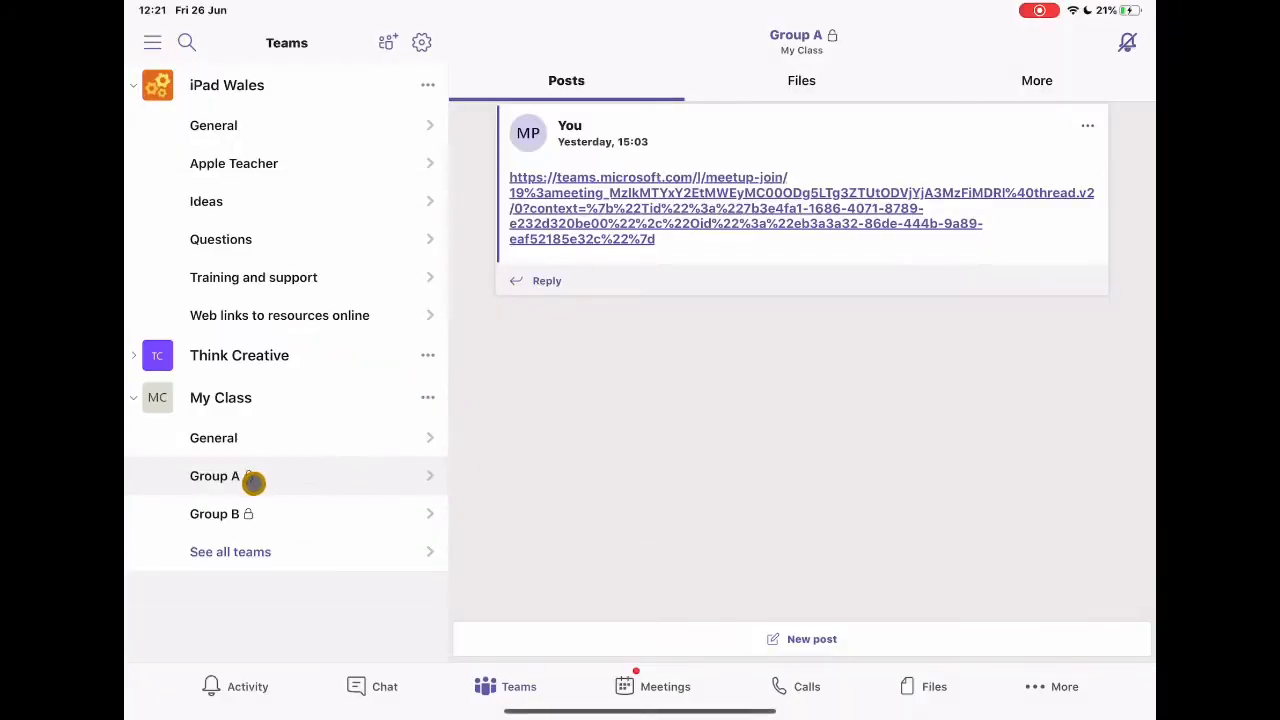
pyautogui.moveTo(263, 507)
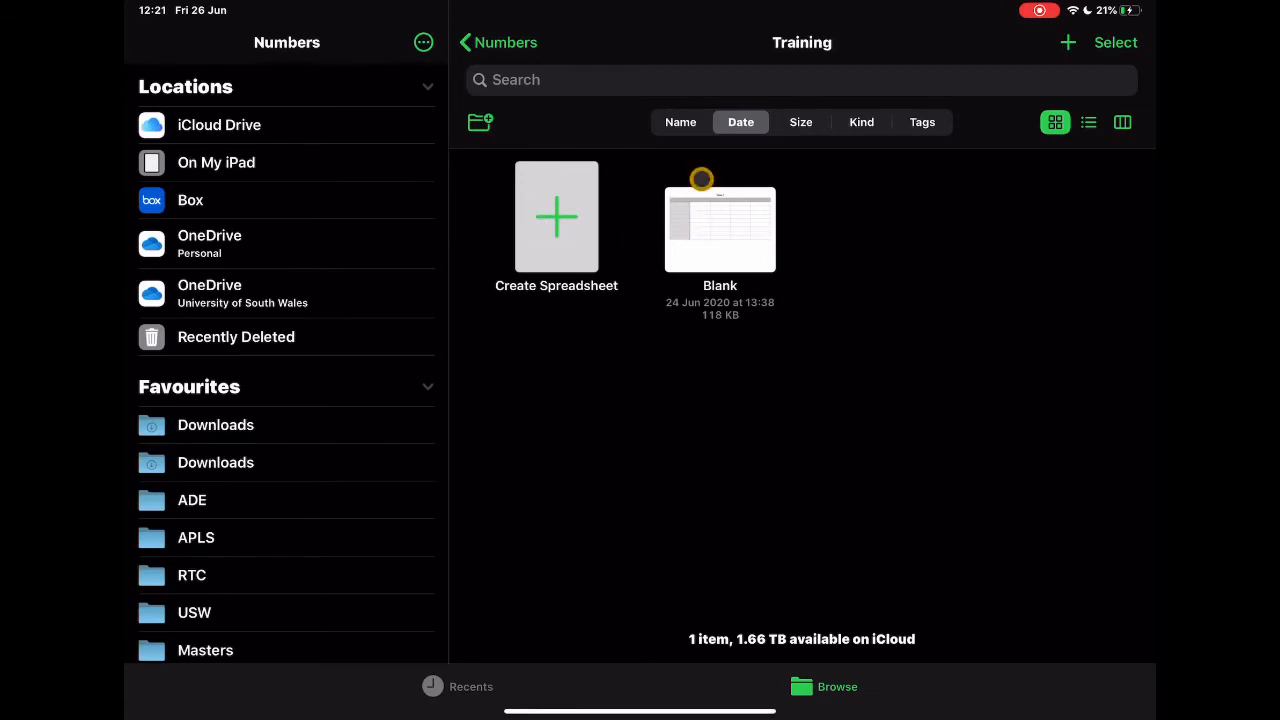
# Create a new spreadsheet from the Blank template.
pyautogui.click(556, 216)
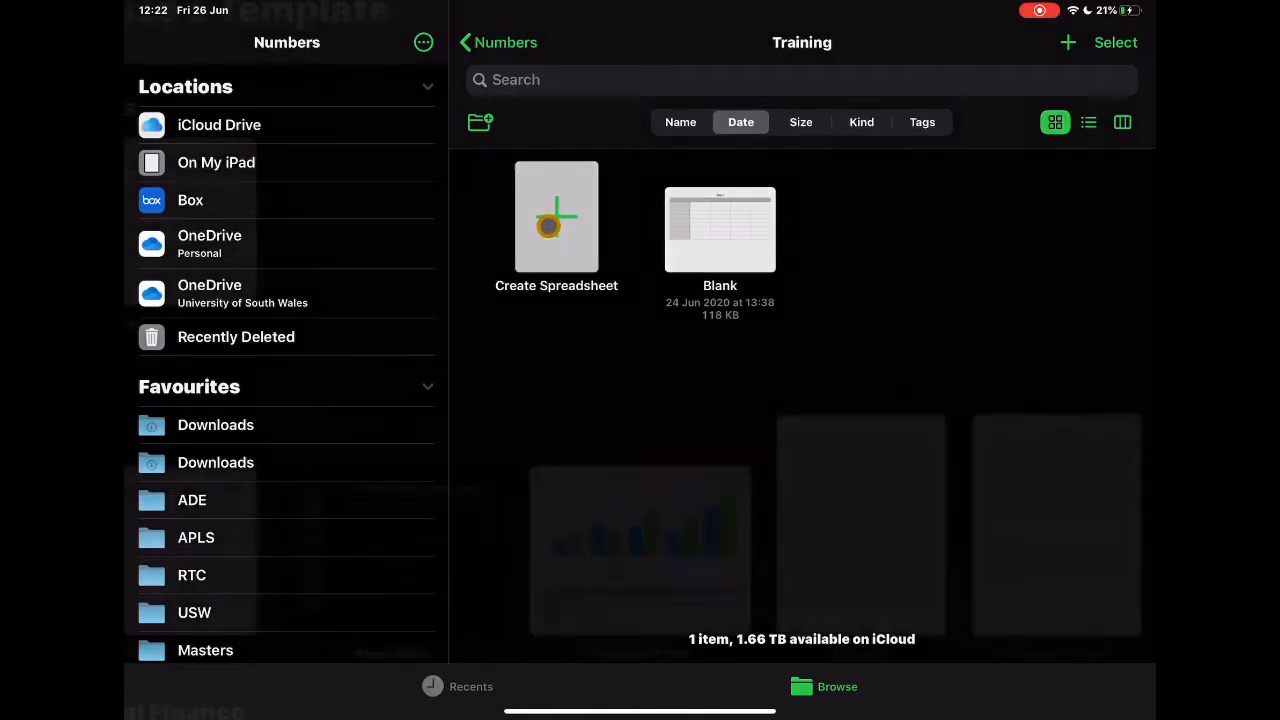
pyautogui.click(556, 217)
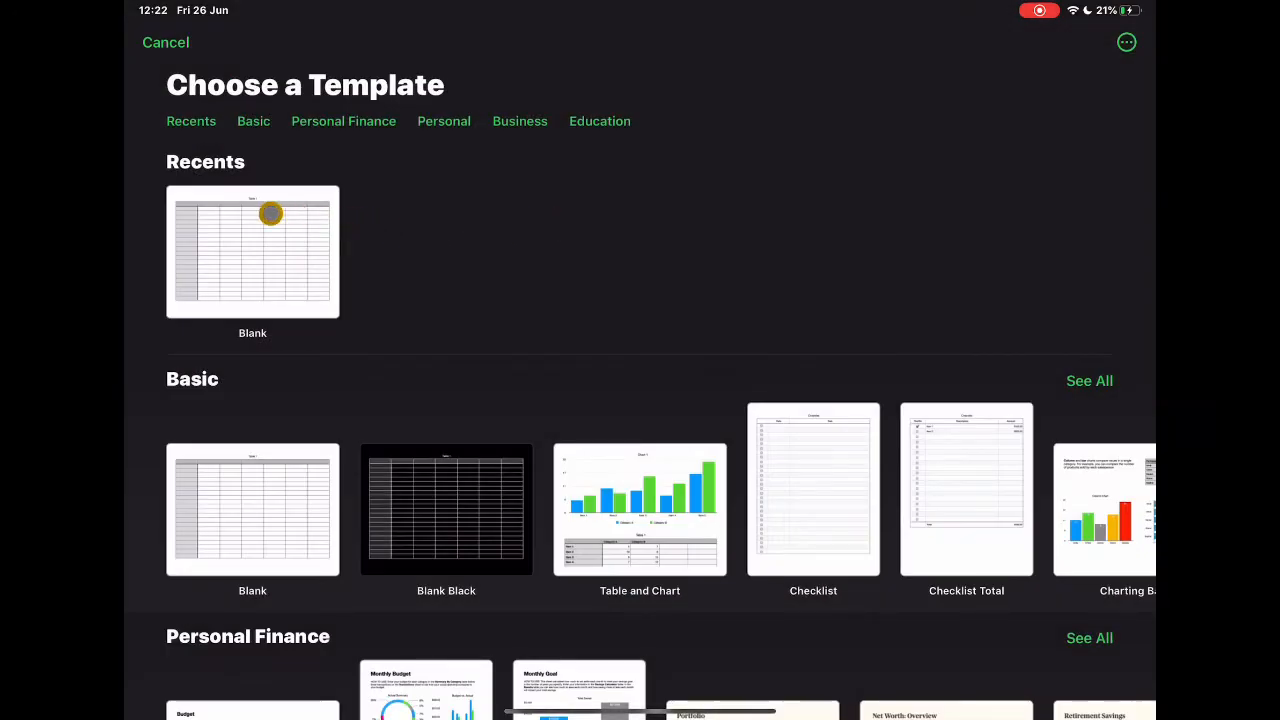
pyautogui.click(252, 251)
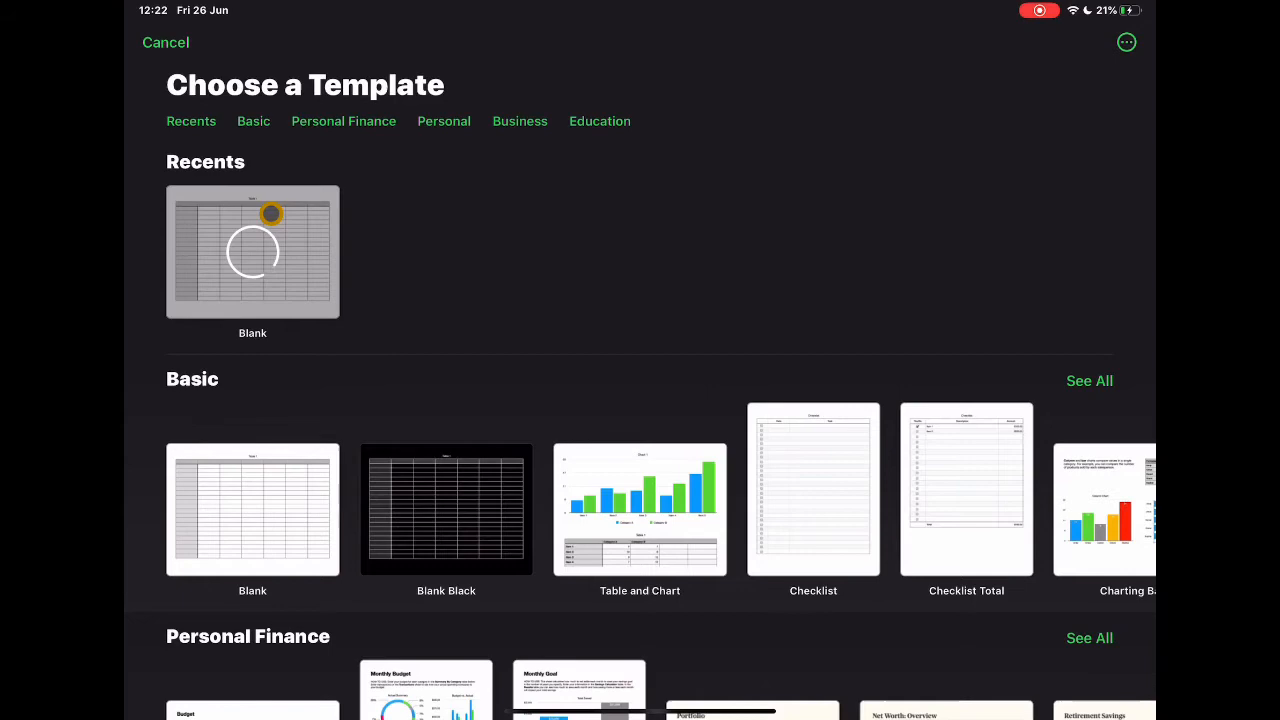
pyautogui.click(252, 251)
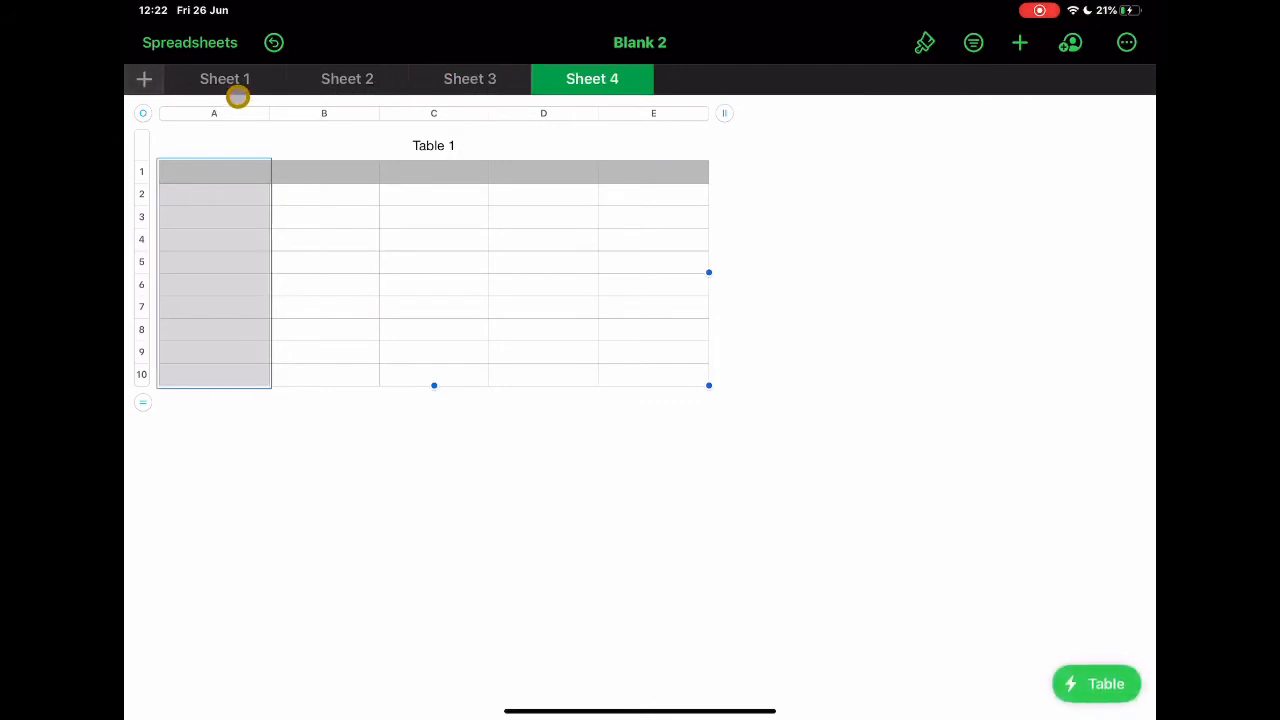
# Delete the default Table 1 from the sheets, going through the sheet tabs.
pyautogui.click(225, 79)
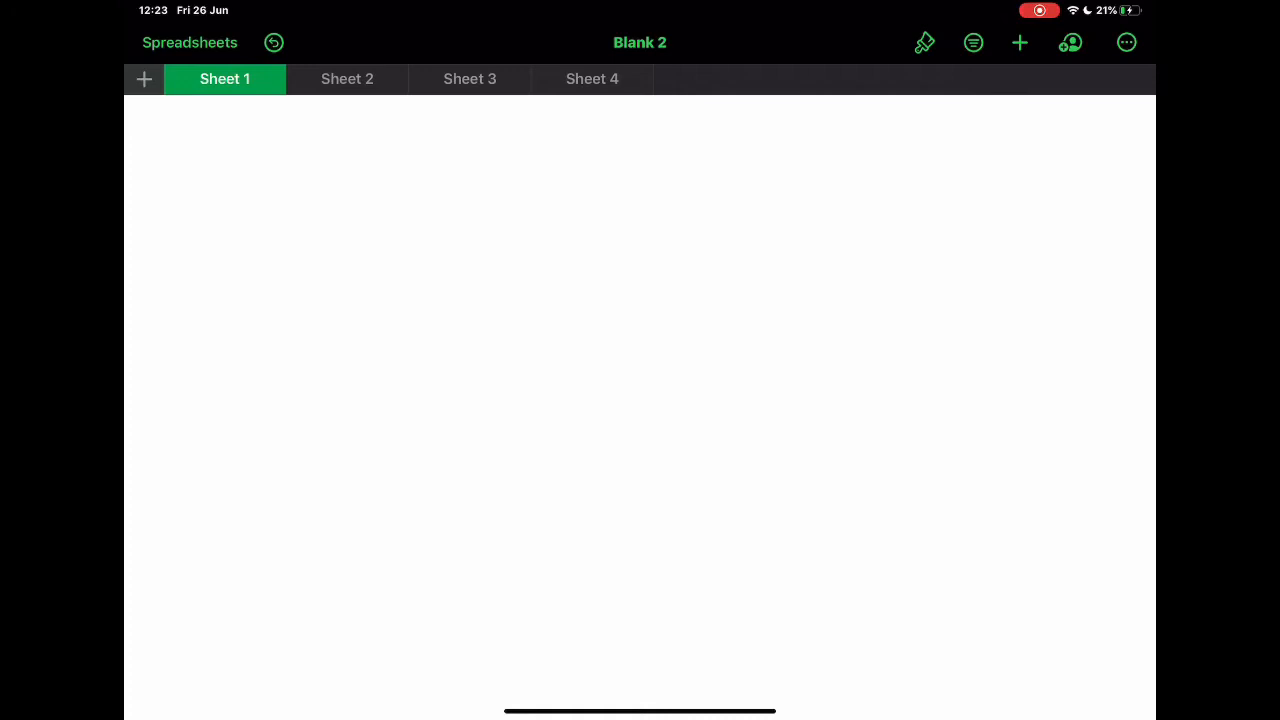
pyautogui.click(347, 79)
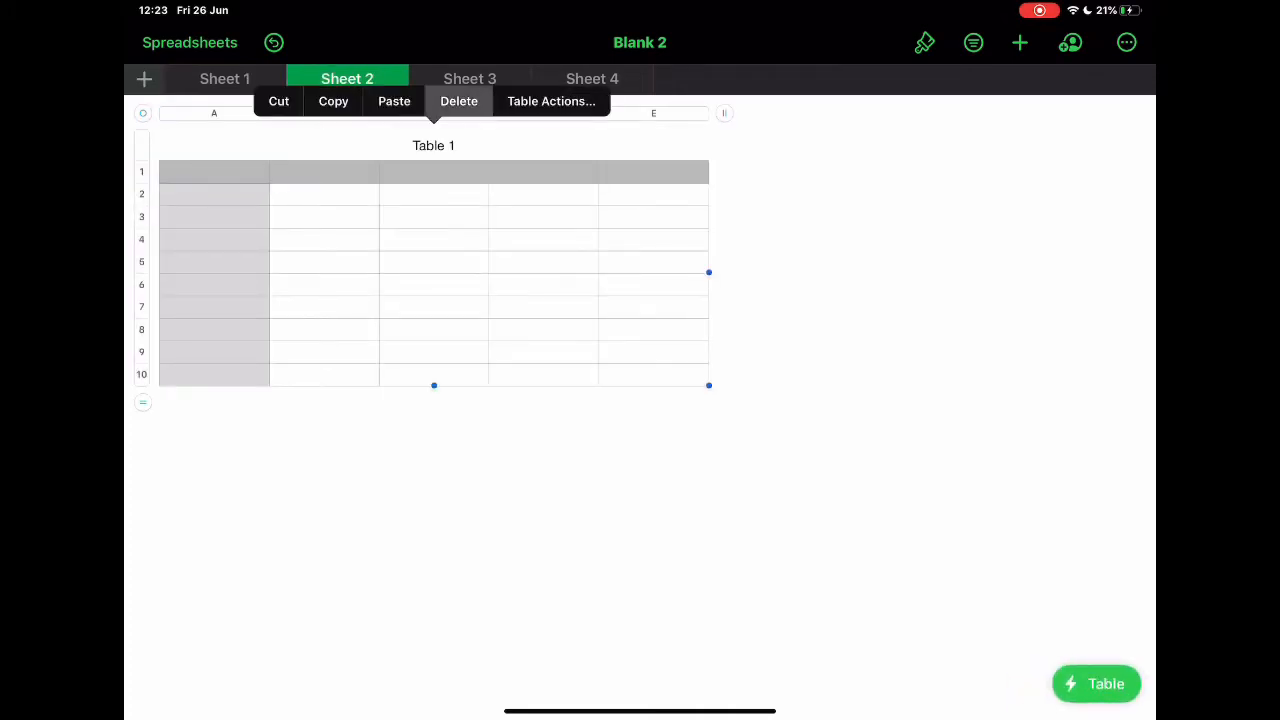
pyautogui.click(469, 78)
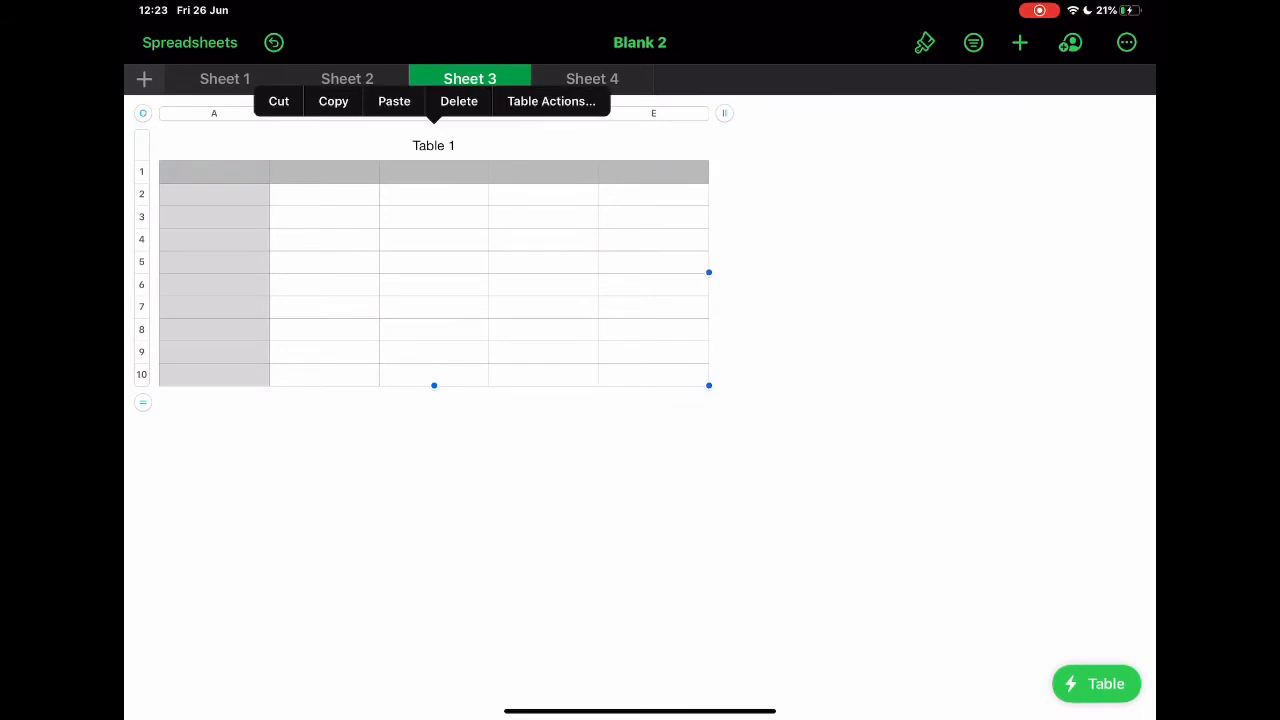
pyautogui.click(592, 78)
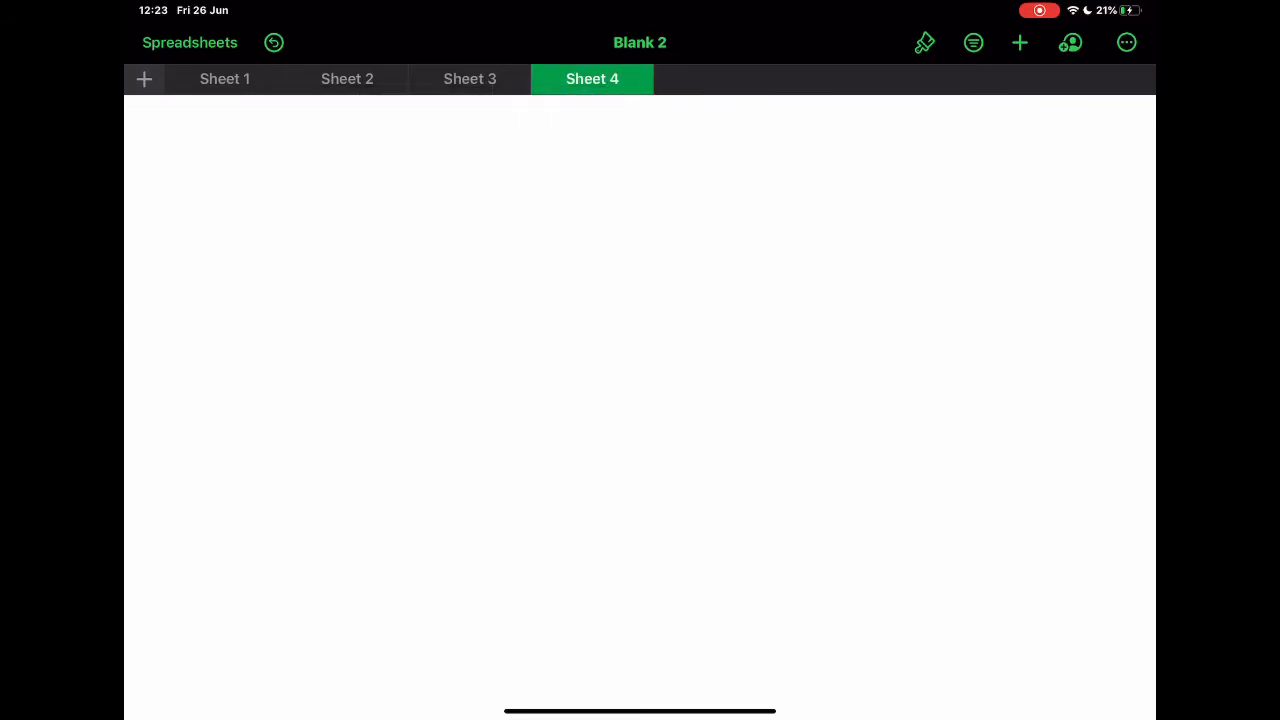
pyautogui.click(224, 79)
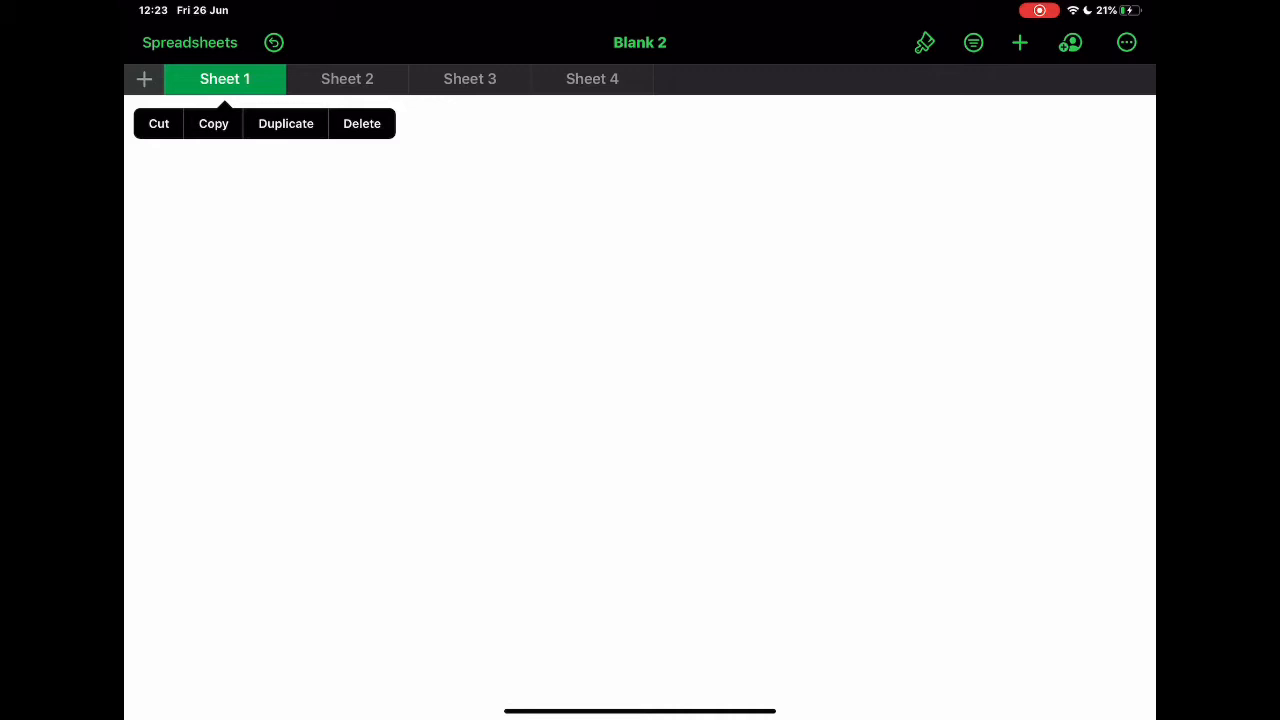
# Rename Sheet 1 to 'Breakout group 1' and try grey and blue backgrounds.
pyautogui.click(923, 42)
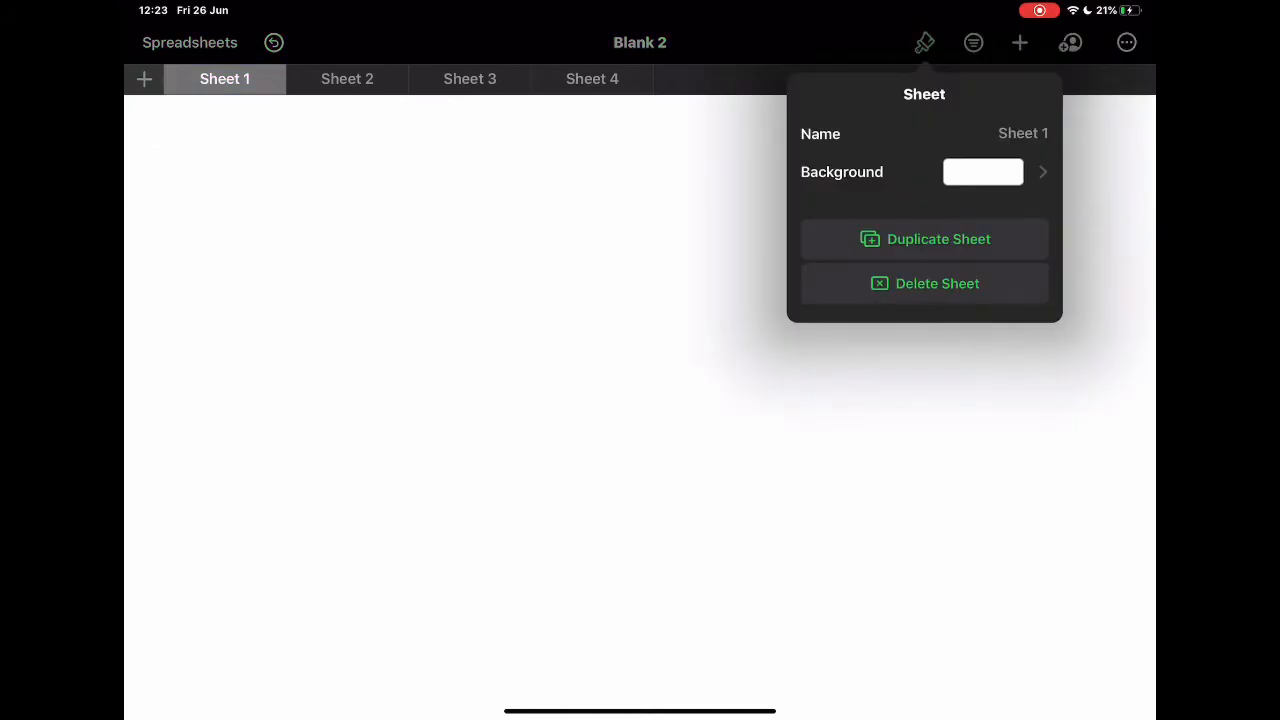
pyautogui.click(1023, 133)
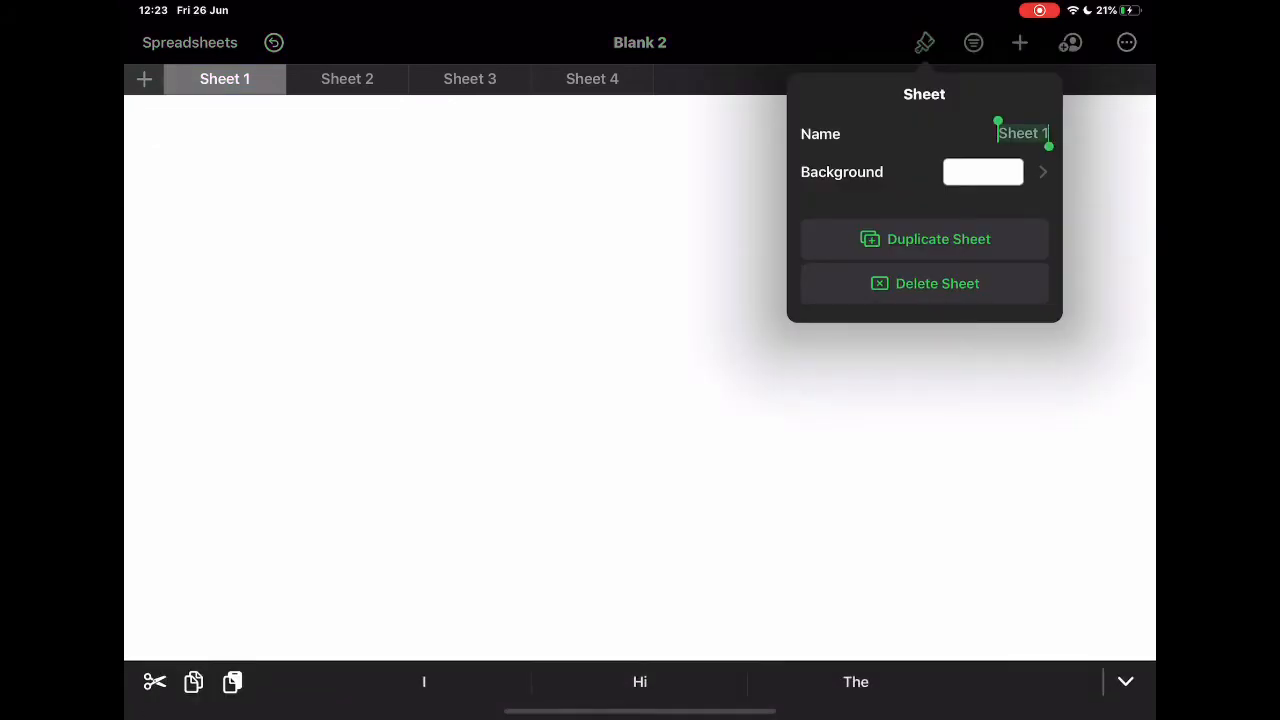
pyautogui.write('Breakou')
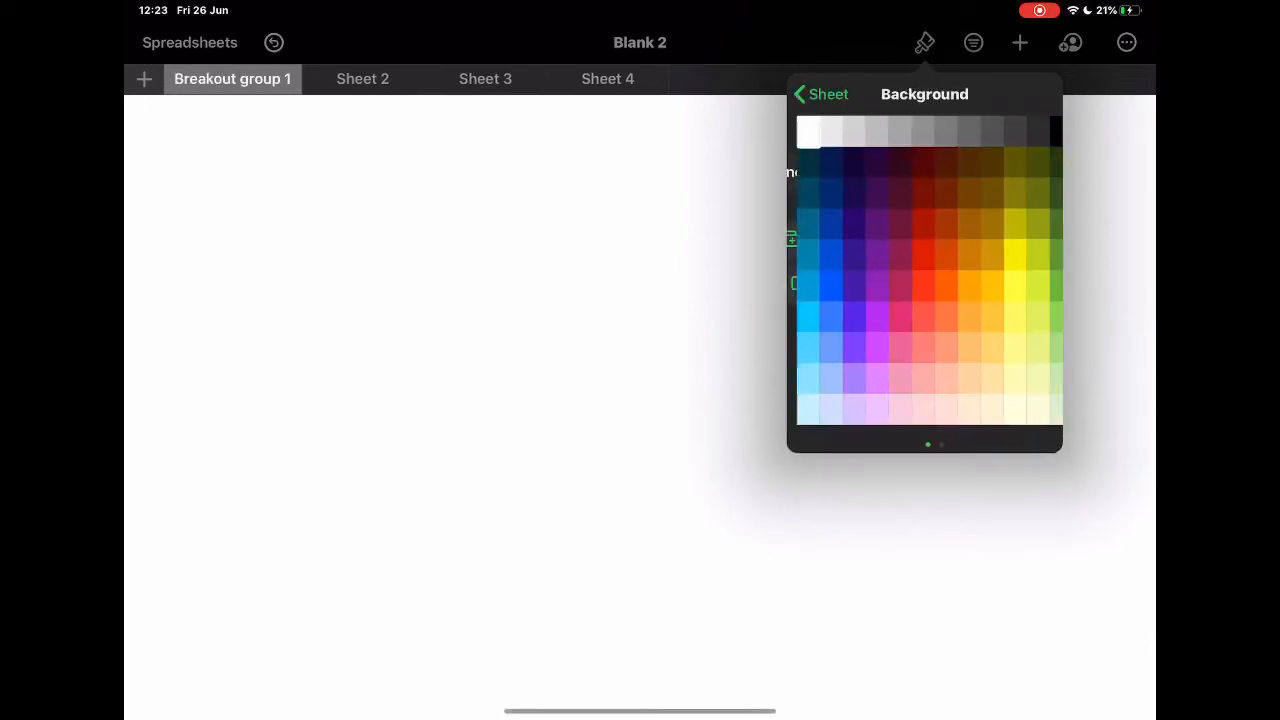
pyautogui.click(936, 131)
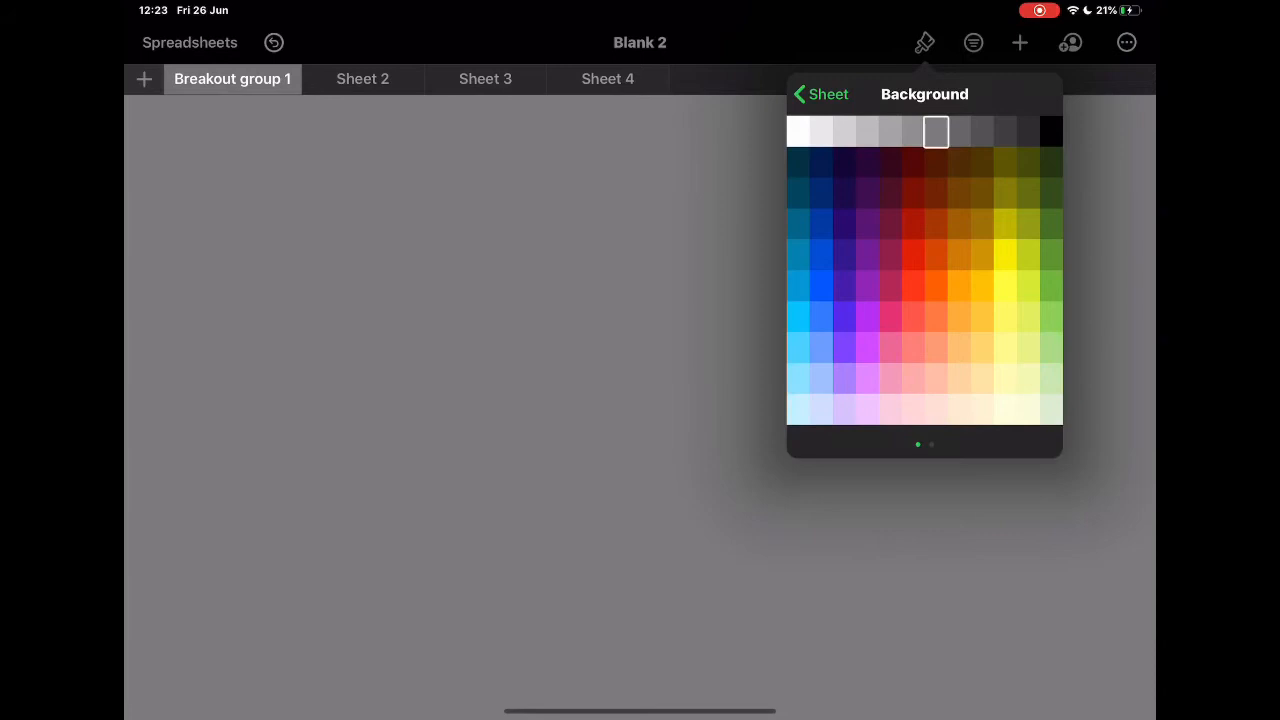
pyautogui.click(798, 255)
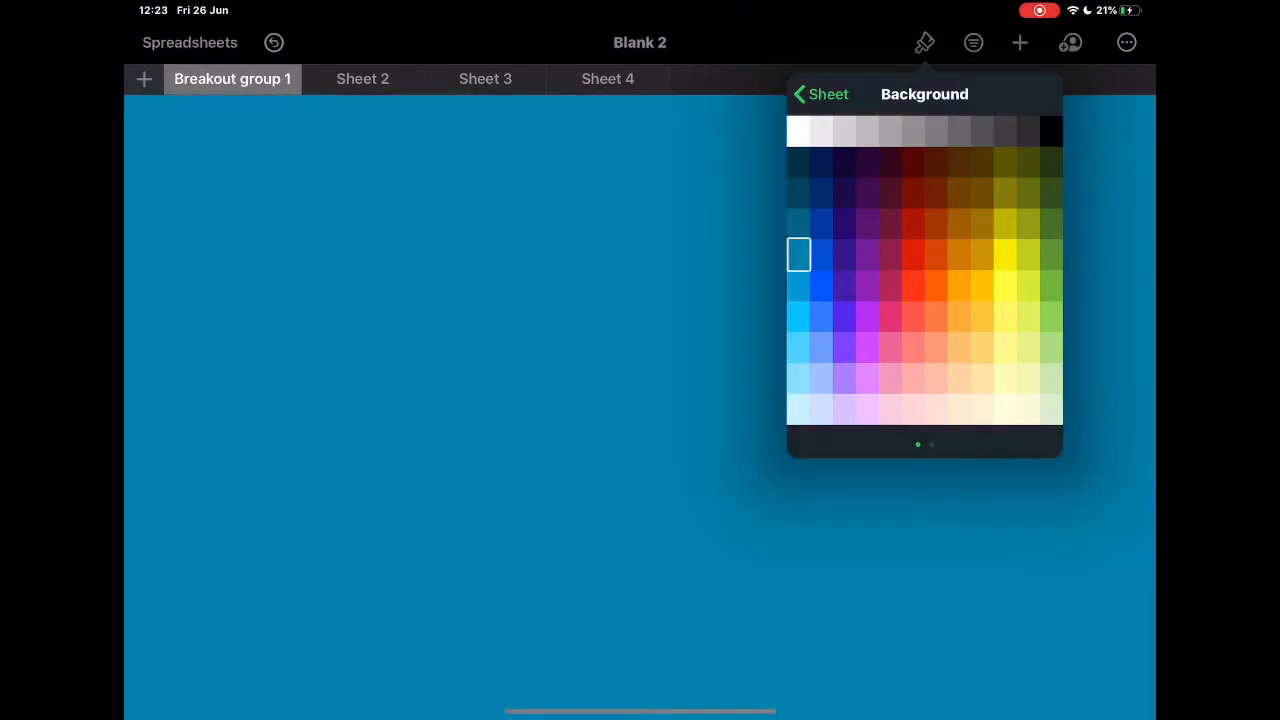
pyautogui.click(820, 94)
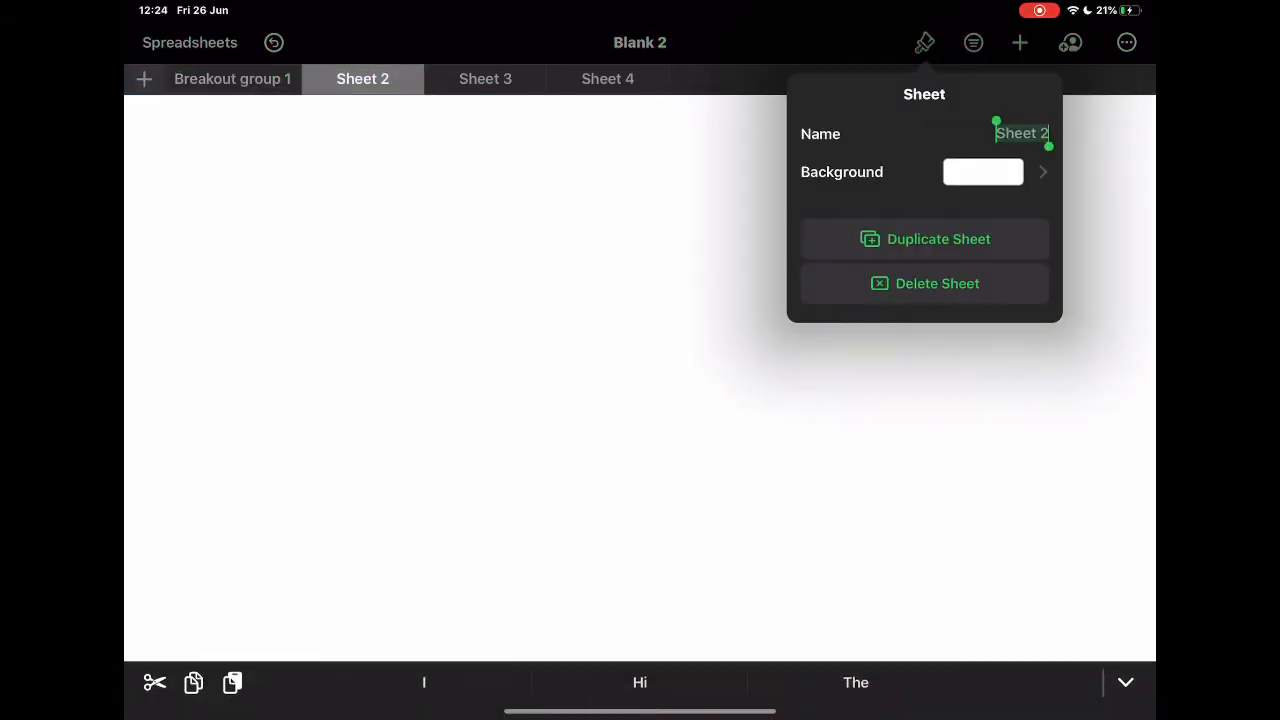
# Enter 'Breakout group 2' as the second sheet's name.
pyautogui.write('B')
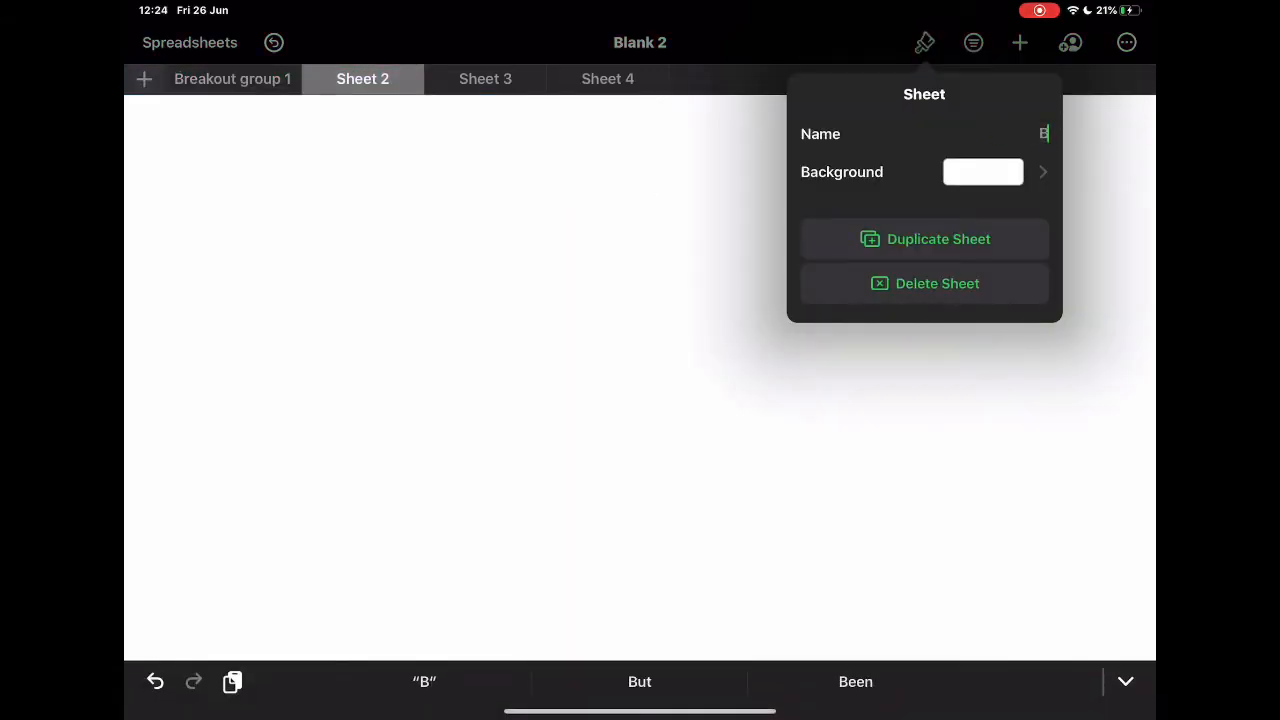
pyautogui.write('reakout group 2')
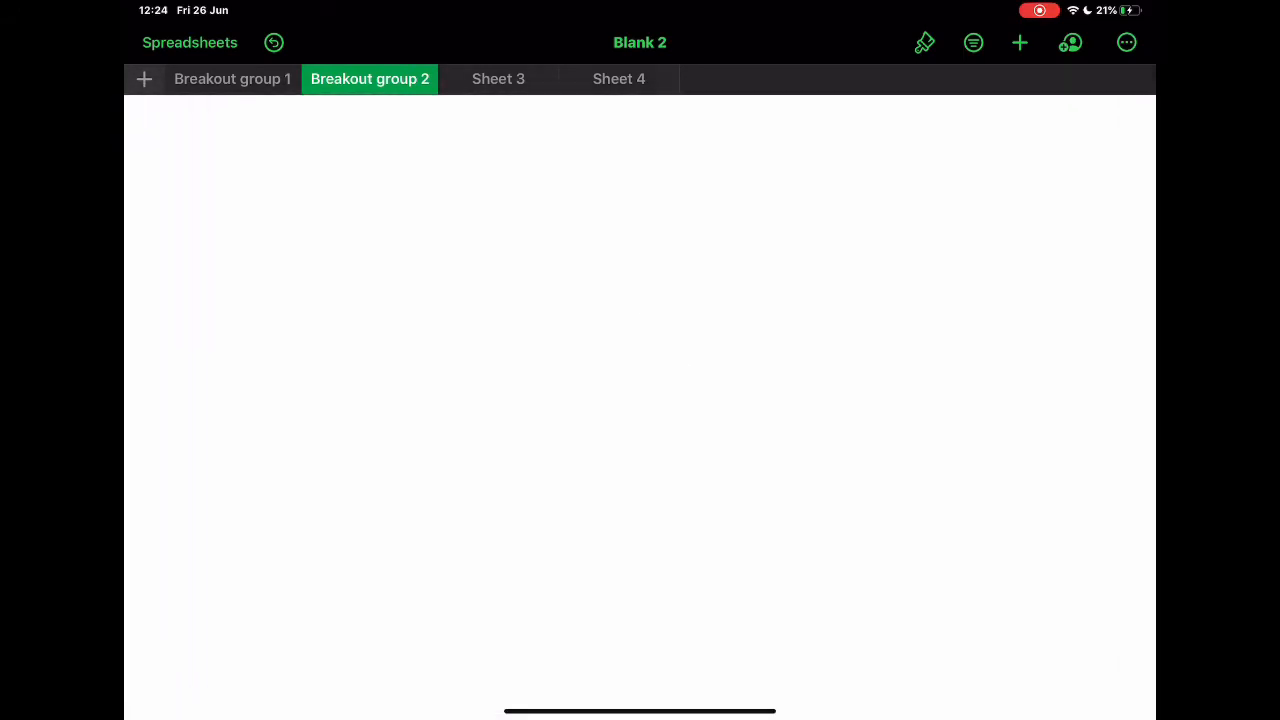
# Handwrite 'Share notes' as a drawing on the Breakout group 2 sheet.
pyautogui.click(923, 42)
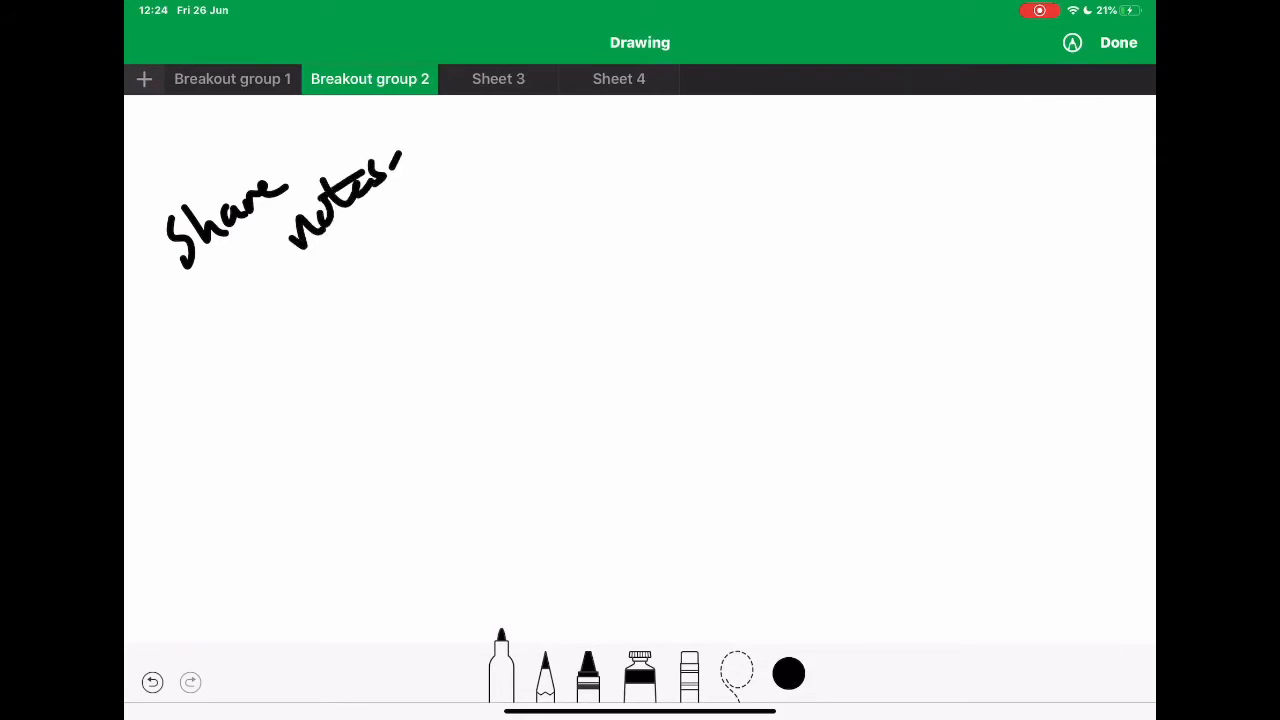
pyautogui.click(1117, 42)
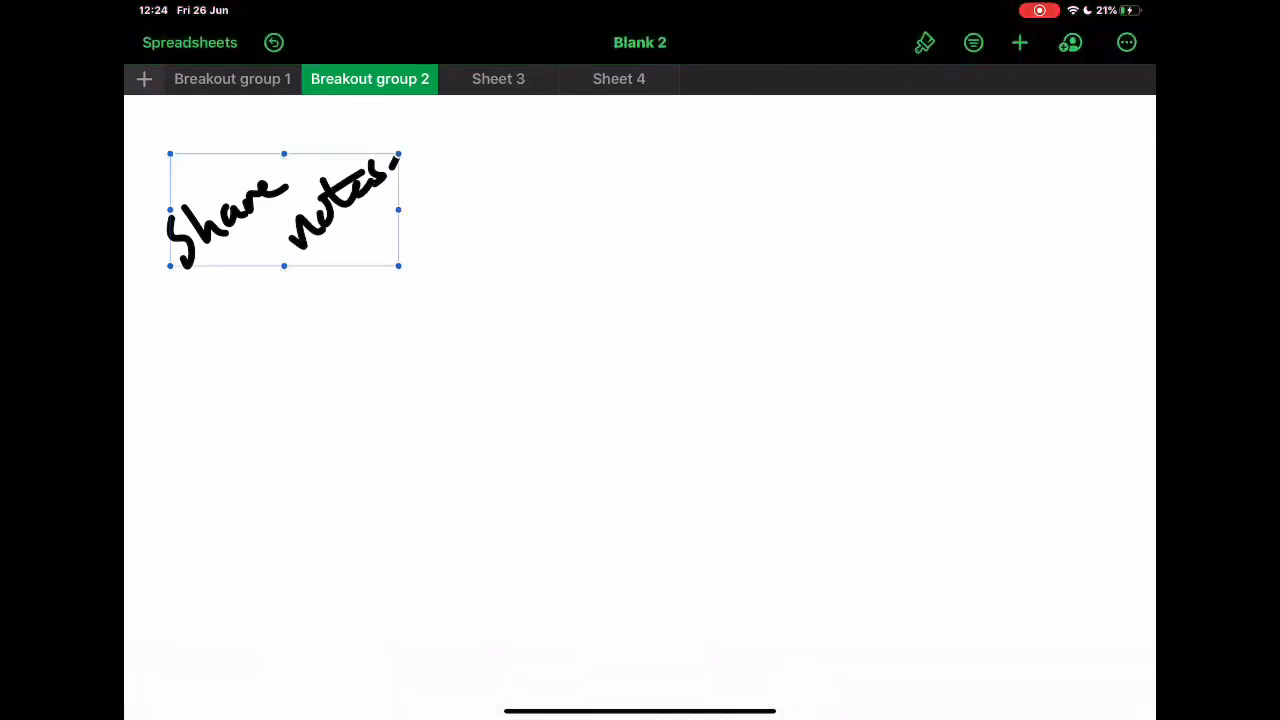
pyautogui.click(1019, 42)
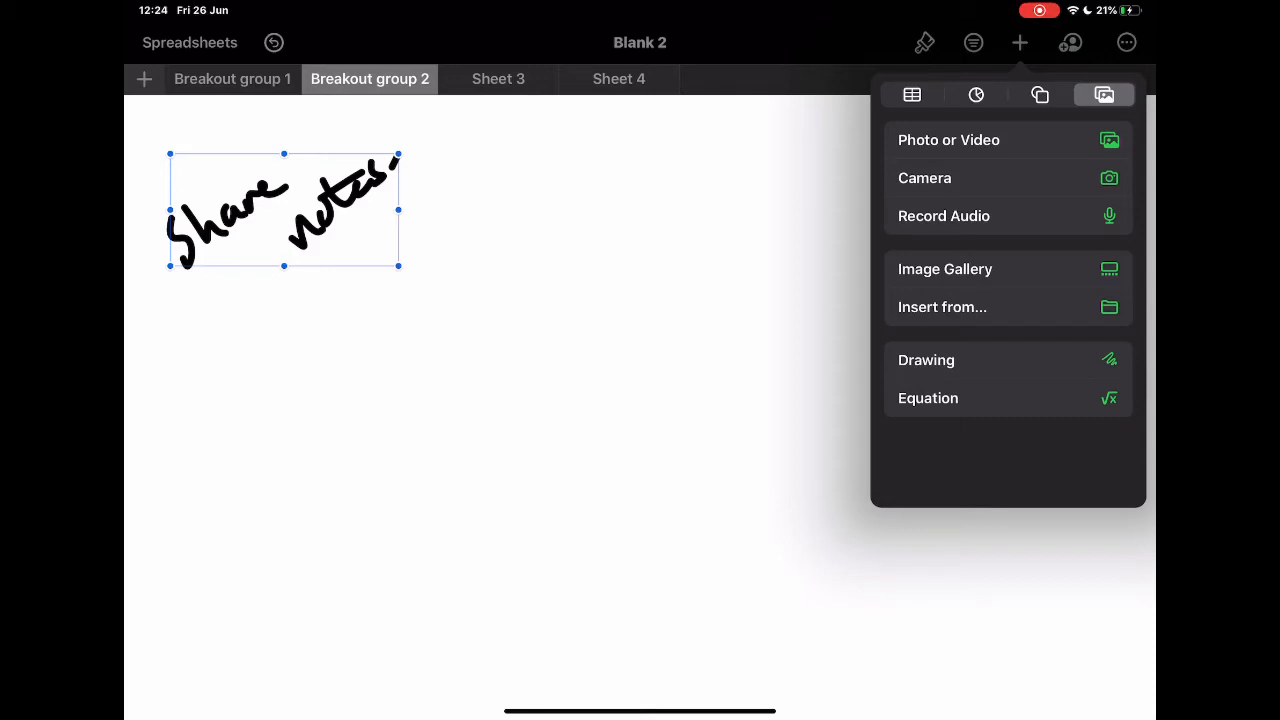
# Record a short audio note, then stop the recording.
pyautogui.click(943, 215)
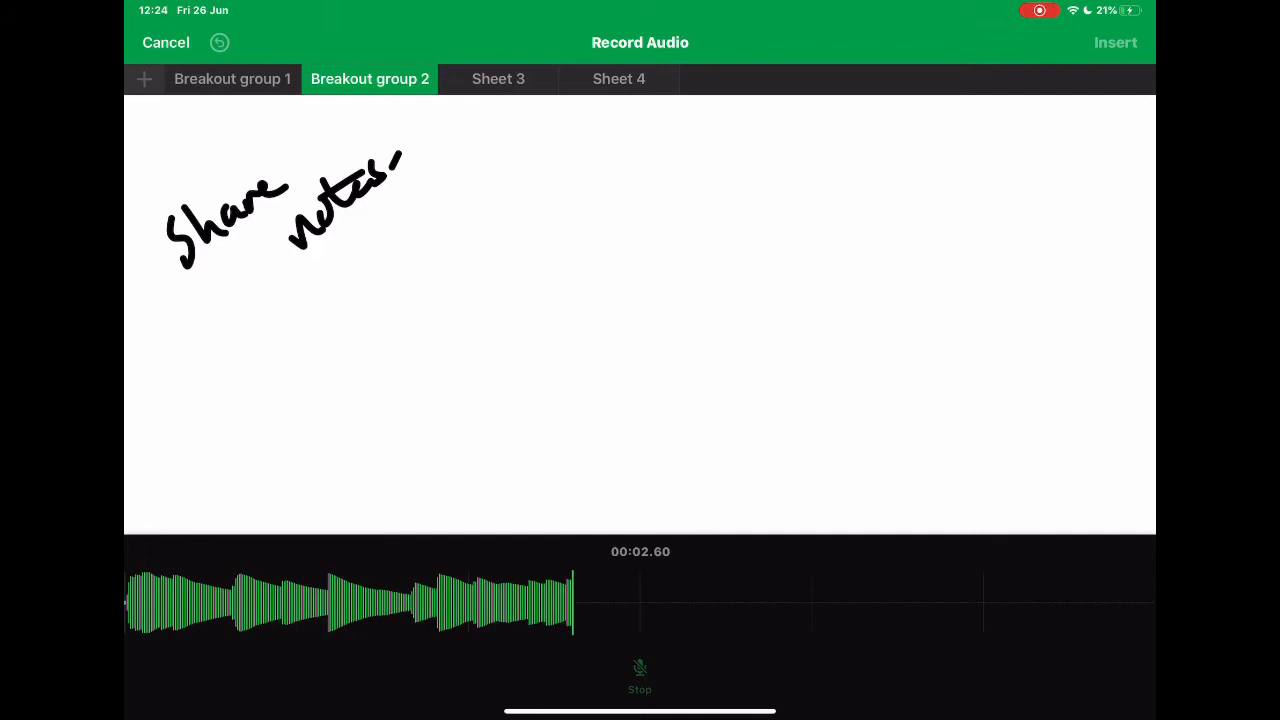
pyautogui.click(1114, 42)
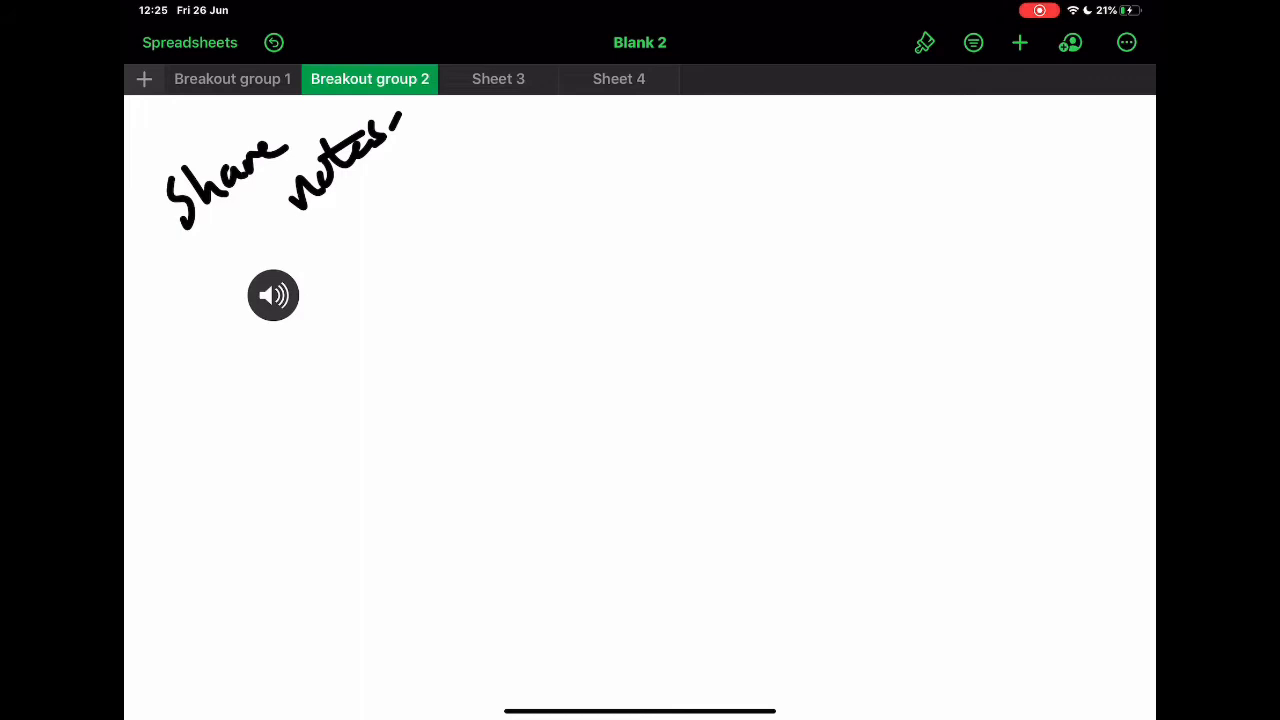
# Start a collaboration invite for Blank 2 and share it through Teams.
pyautogui.click(1070, 42)
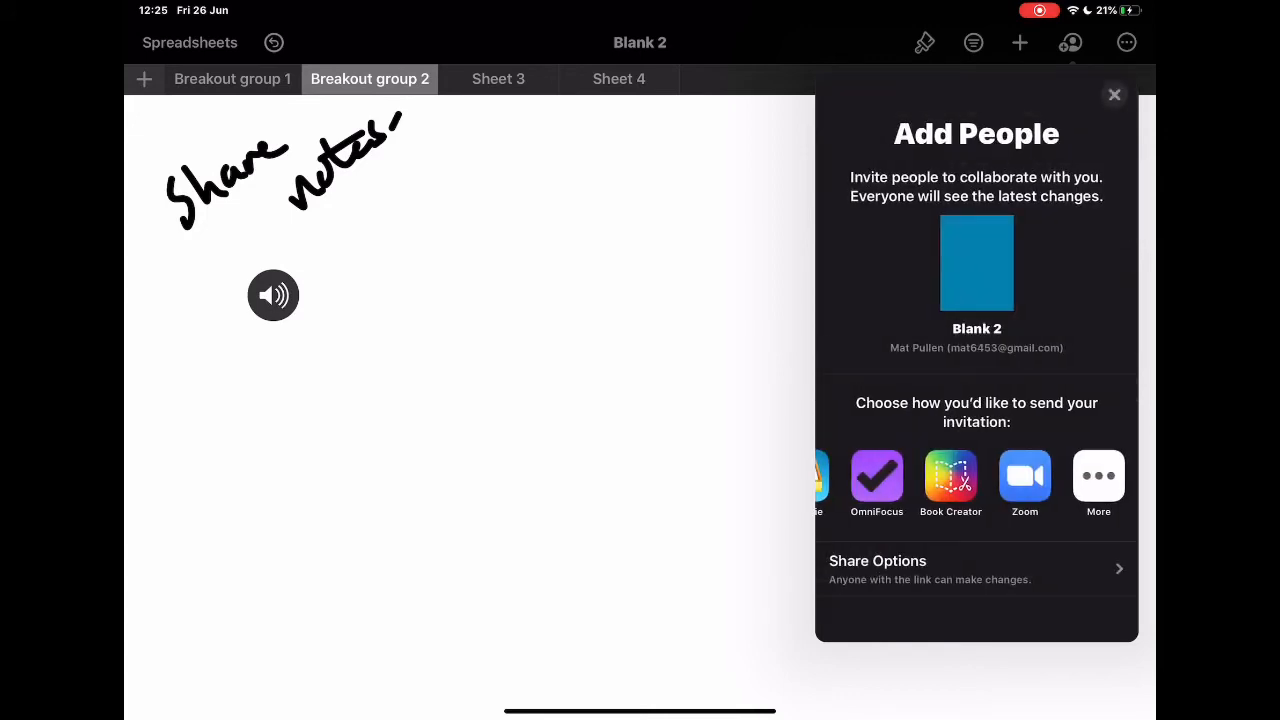
pyautogui.hscroll(-3)
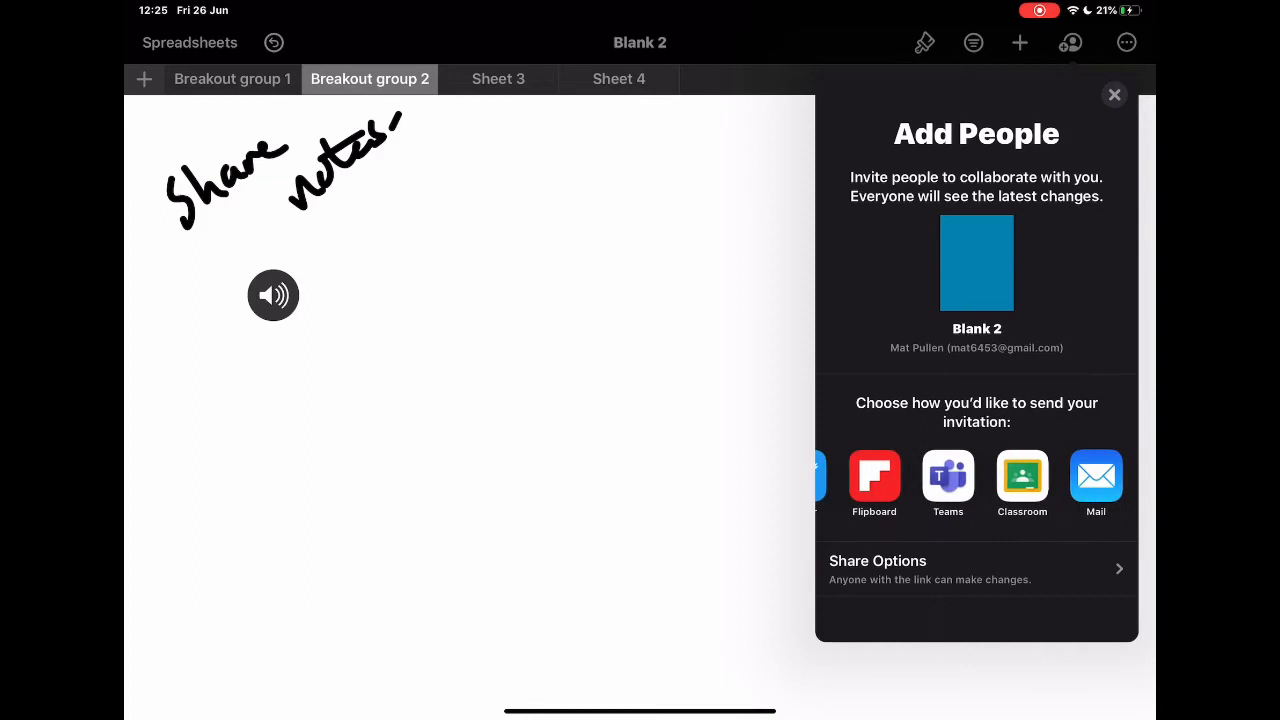
pyautogui.click(947, 477)
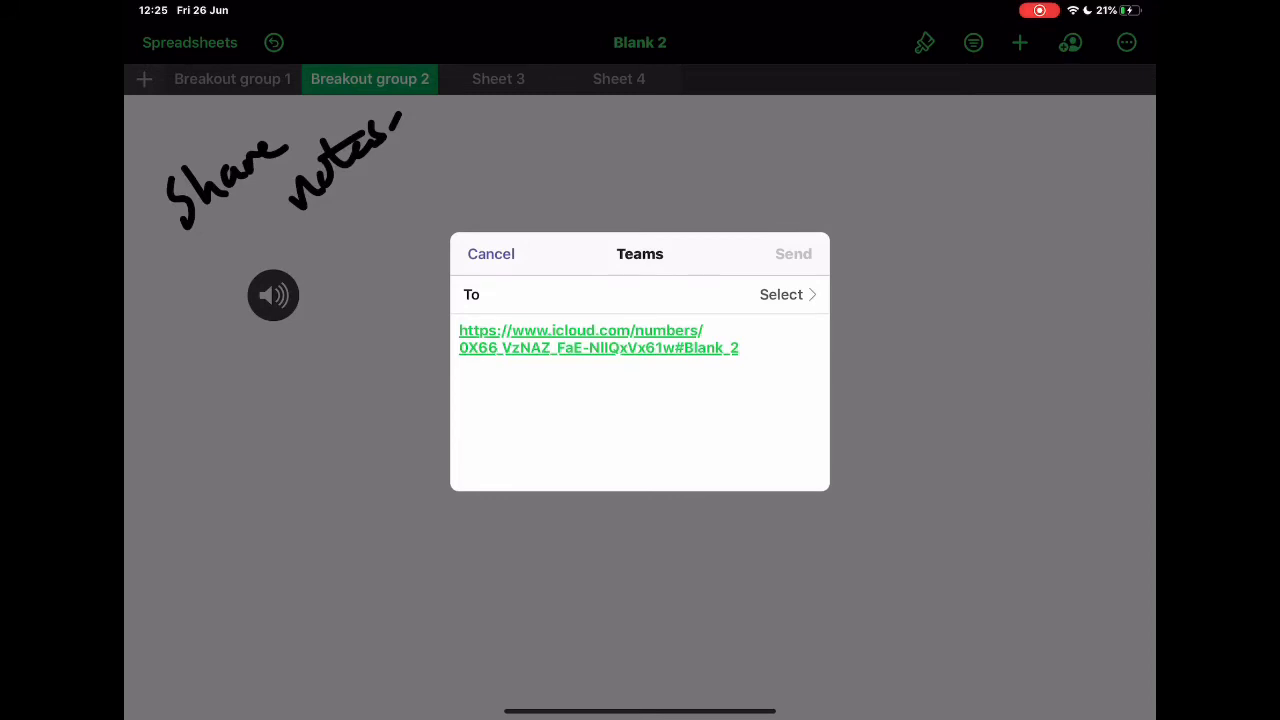
# Address the link to the Breakout space chat and copy the collaboration link.
pyautogui.click(781, 294)
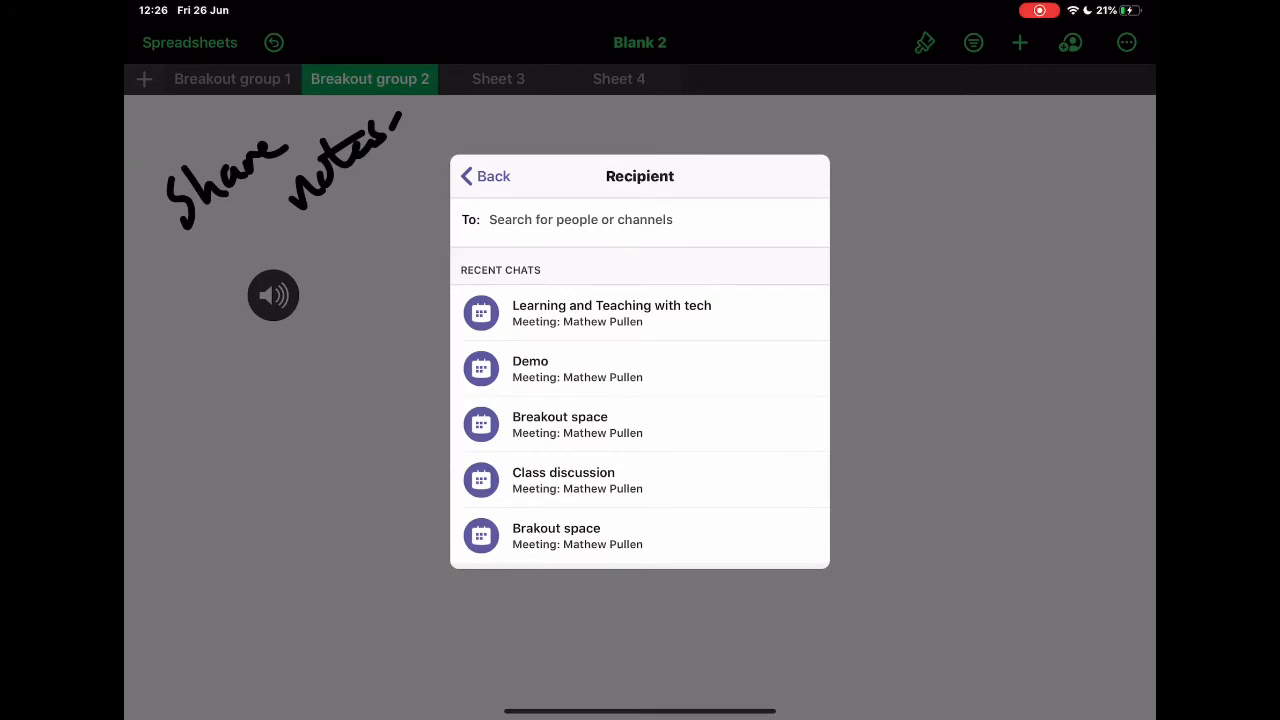
pyautogui.click(560, 424)
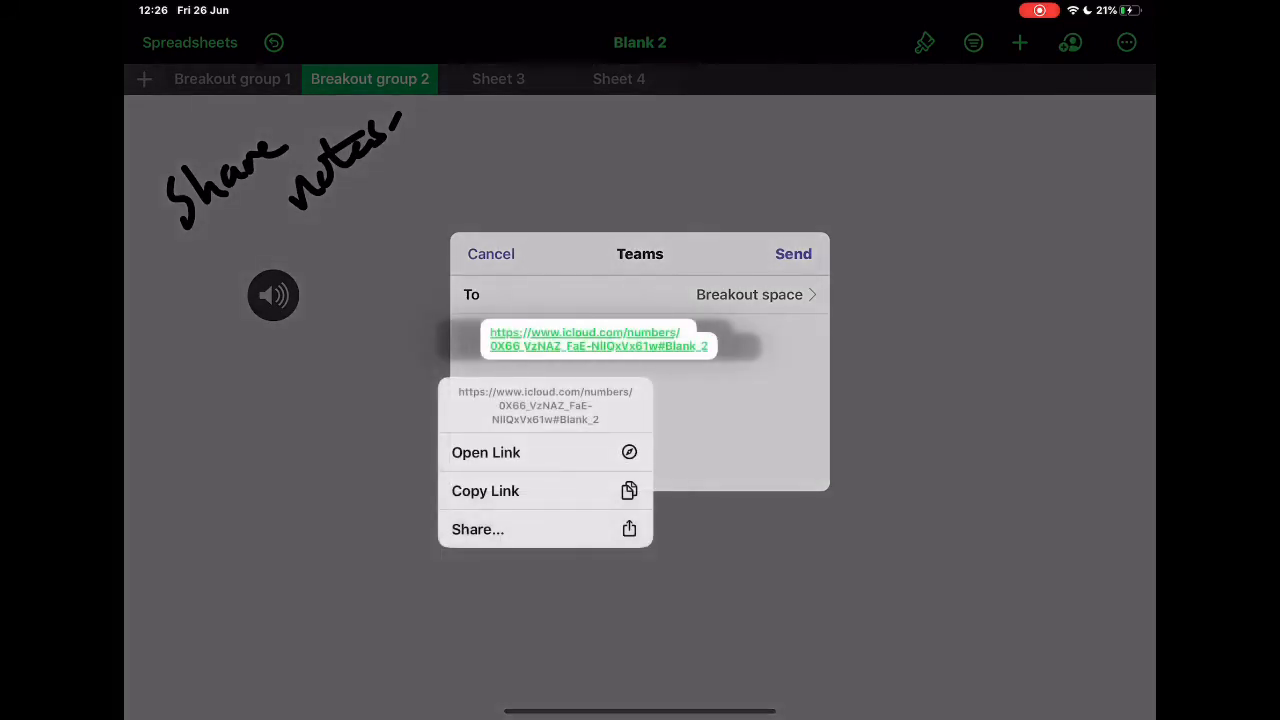
pyautogui.click(793, 253)
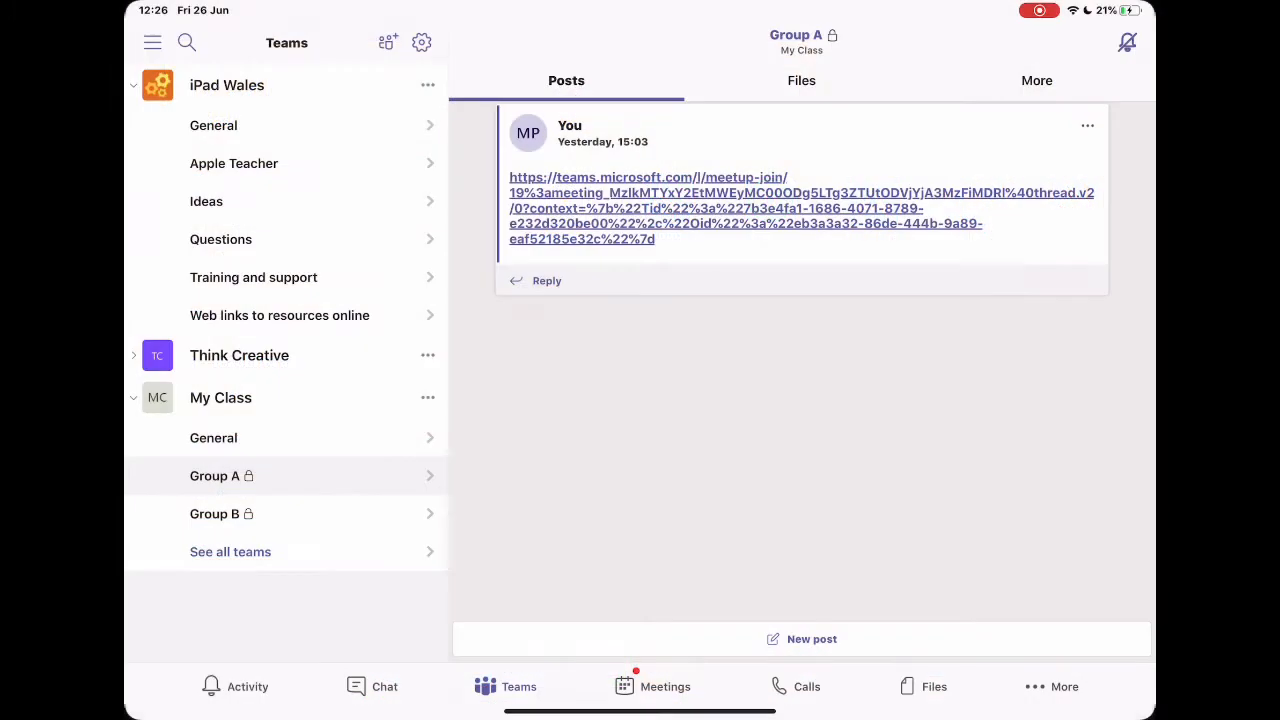
# Post the Blank 2 iCloud link (icloud.com/numbers/...#Blank_2) in My Class General.
pyautogui.click(213, 438)
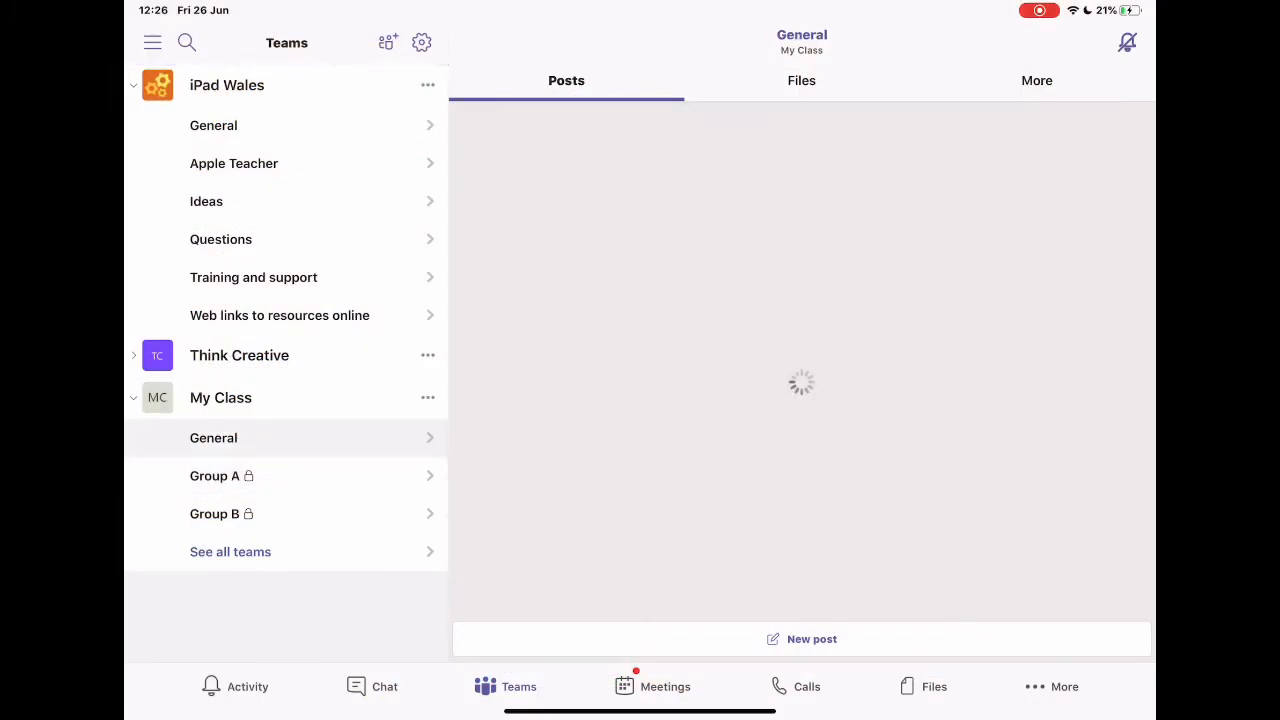
pyautogui.click(215, 513)
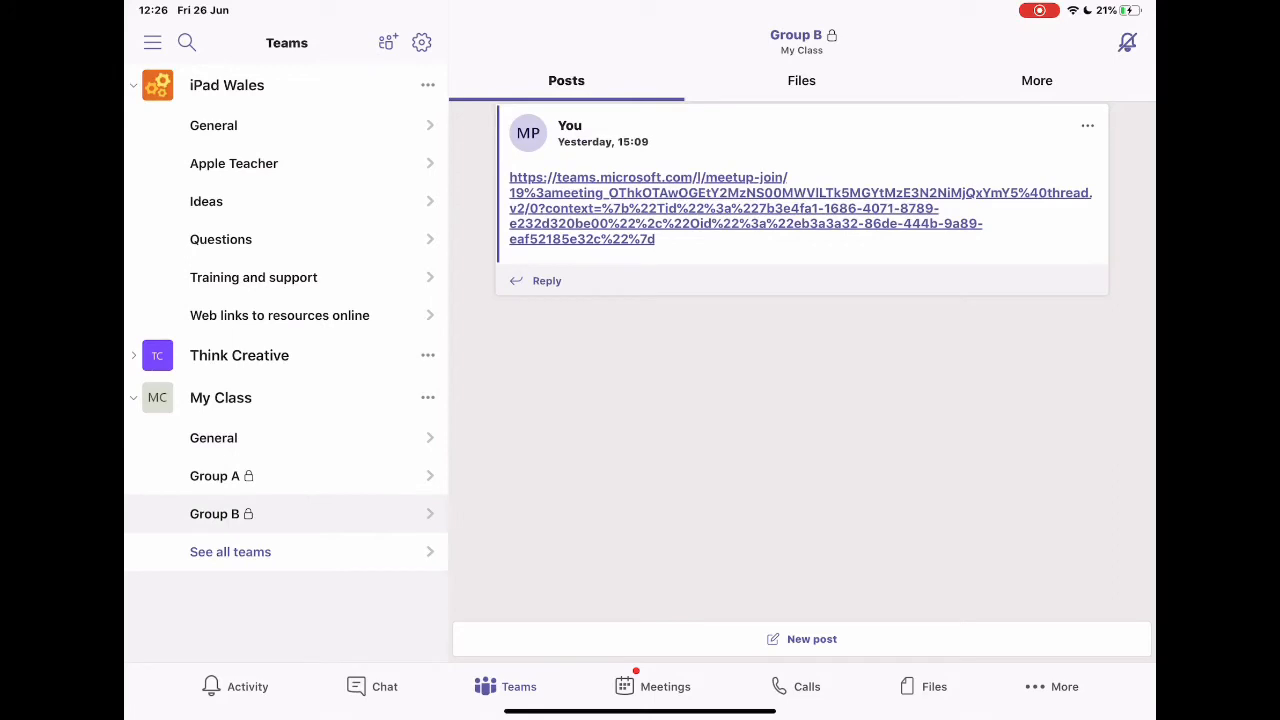
pyautogui.click(213, 437)
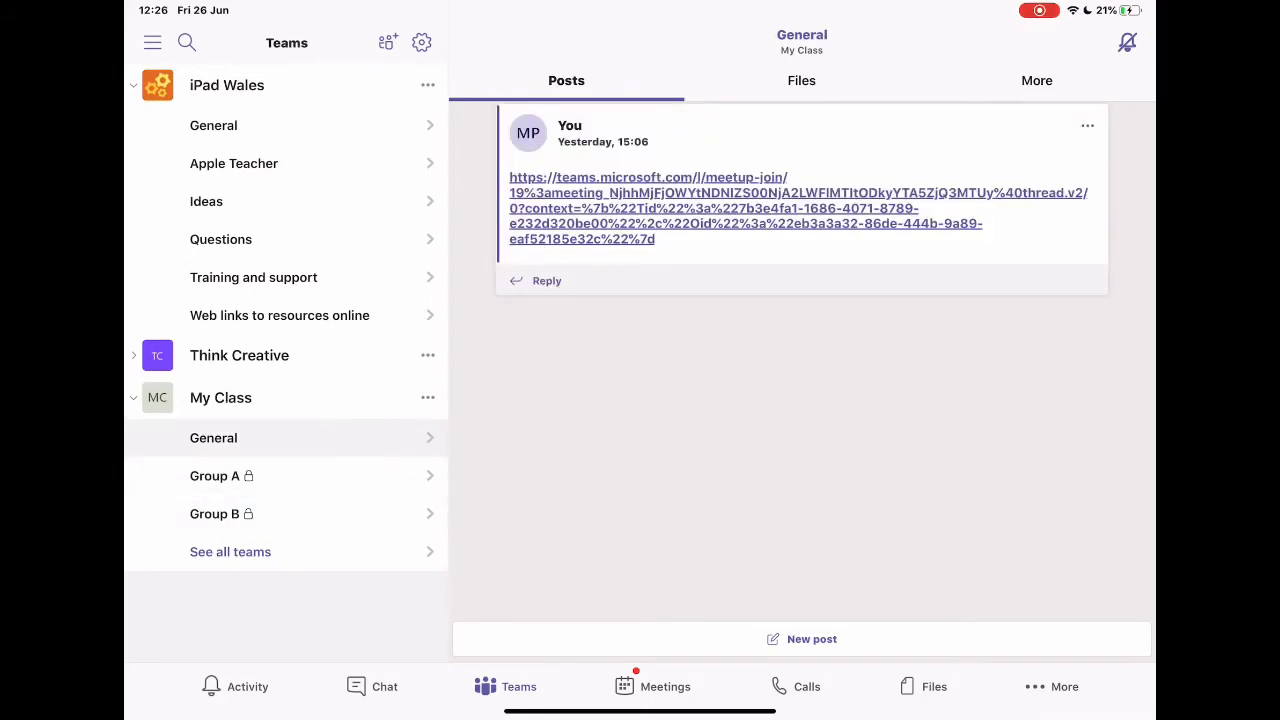
pyautogui.click(801, 638)
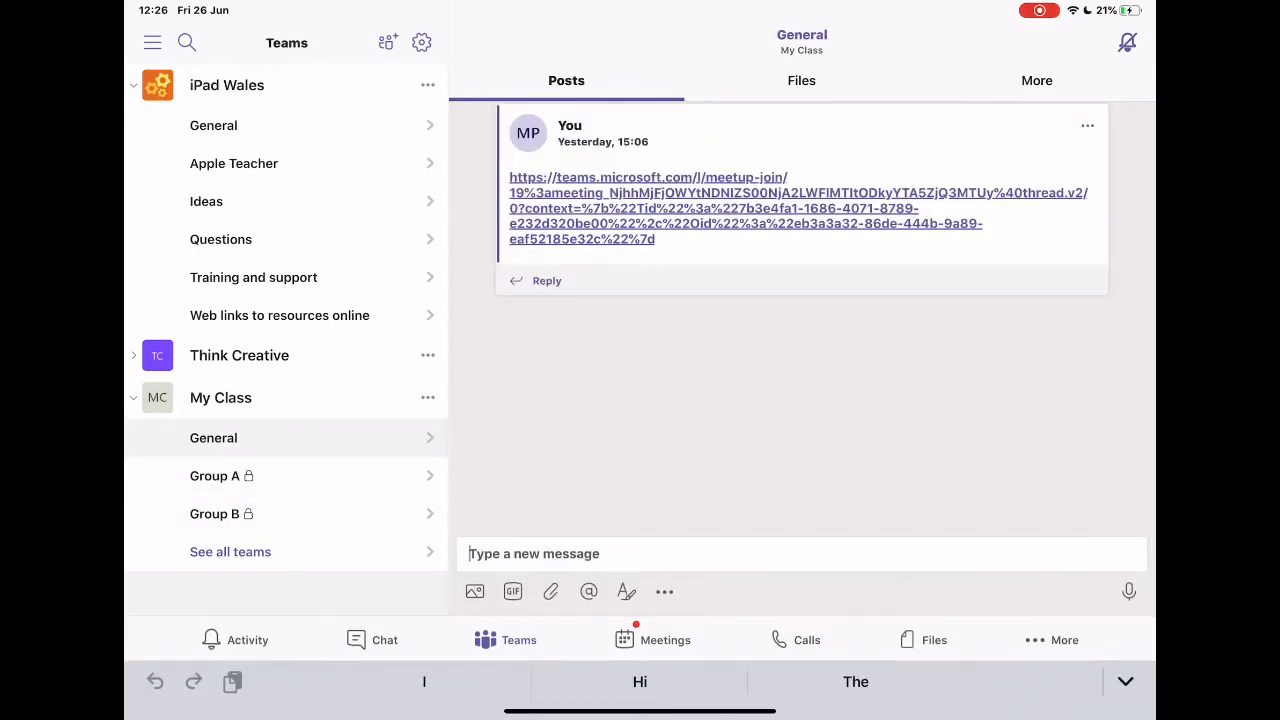
pyautogui.write('https://www.icloud.com/numbers/0X66_VzNAZ_FaE-NlIQxVx61w#Blank_2')
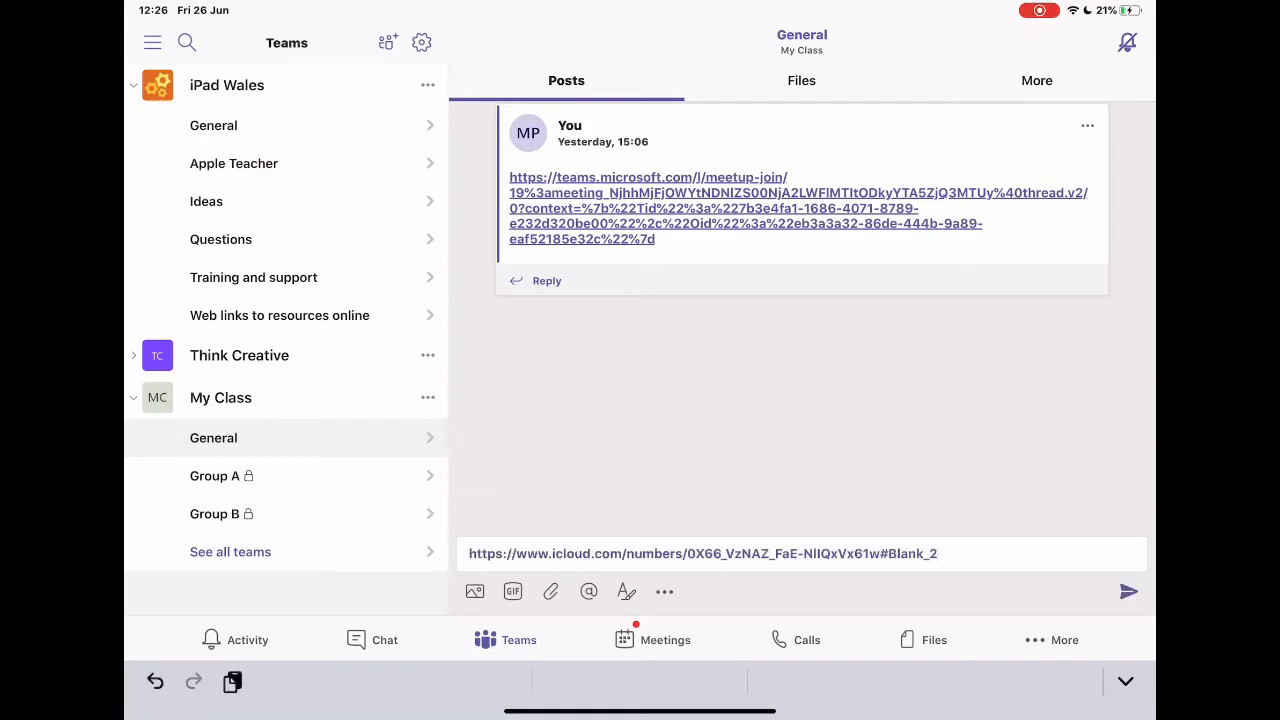
pyautogui.click(1128, 591)
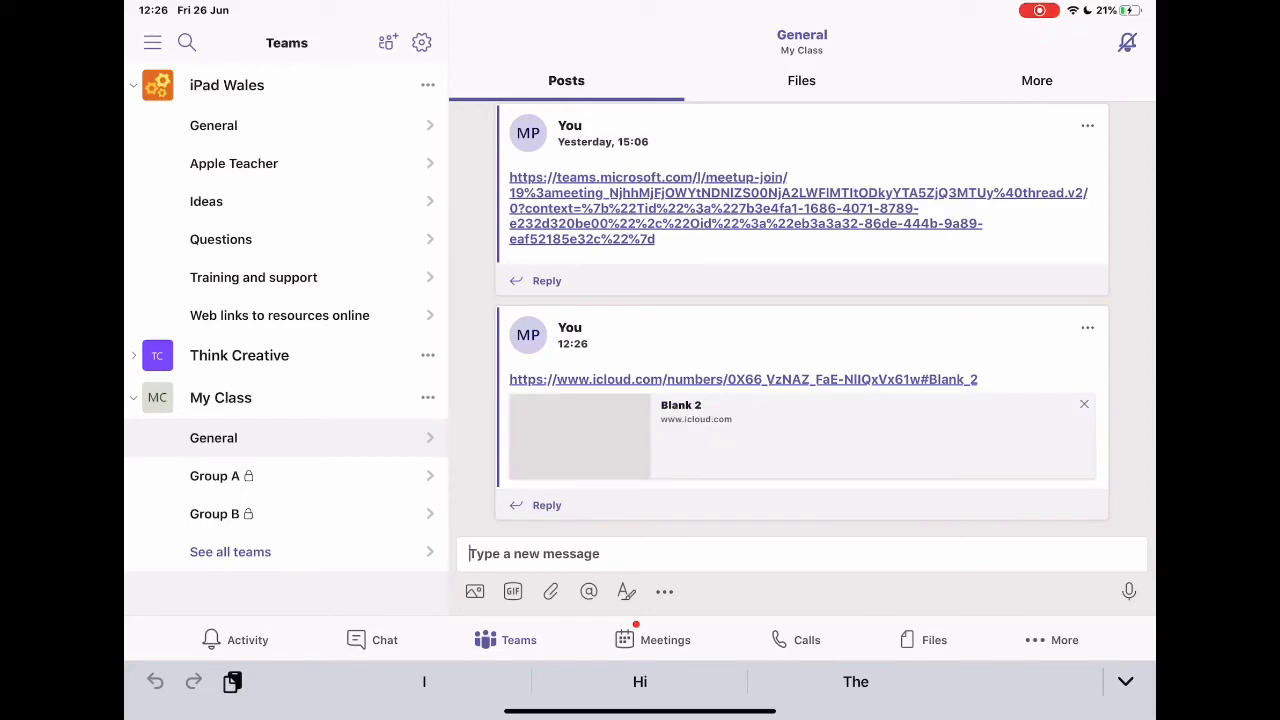
pyautogui.click(742, 379)
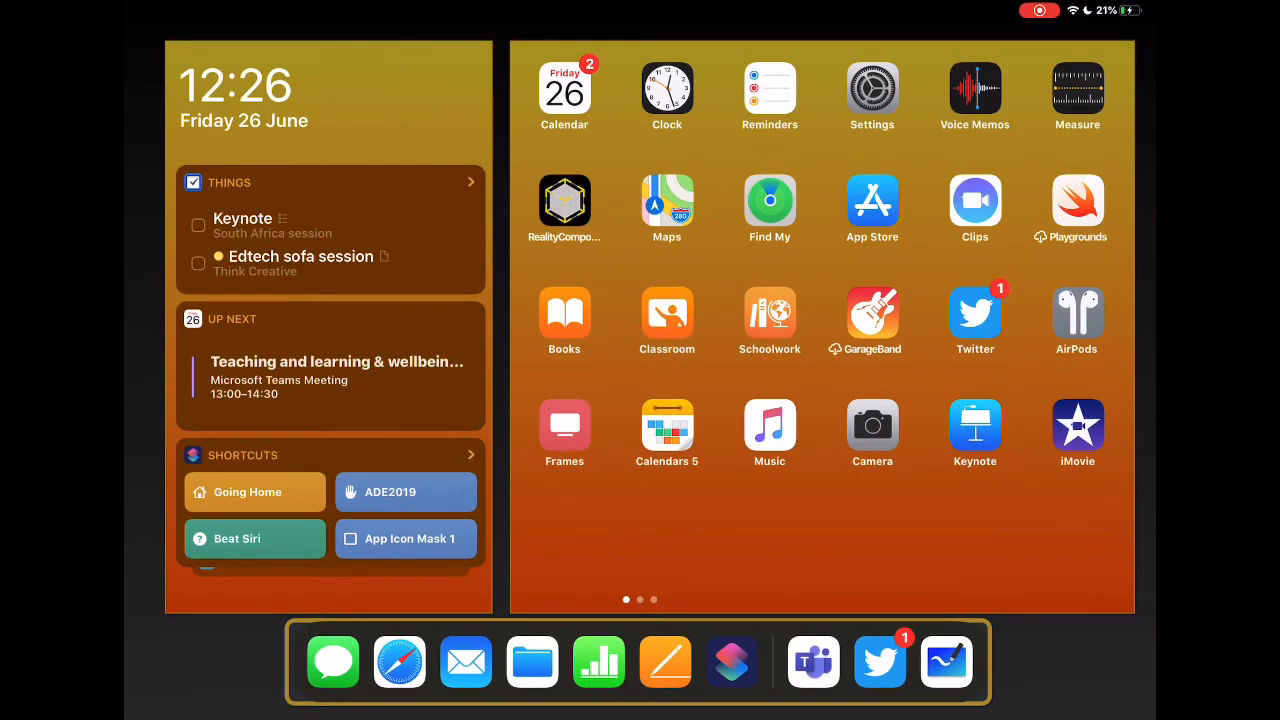
pyautogui.moveTo(658, 80)
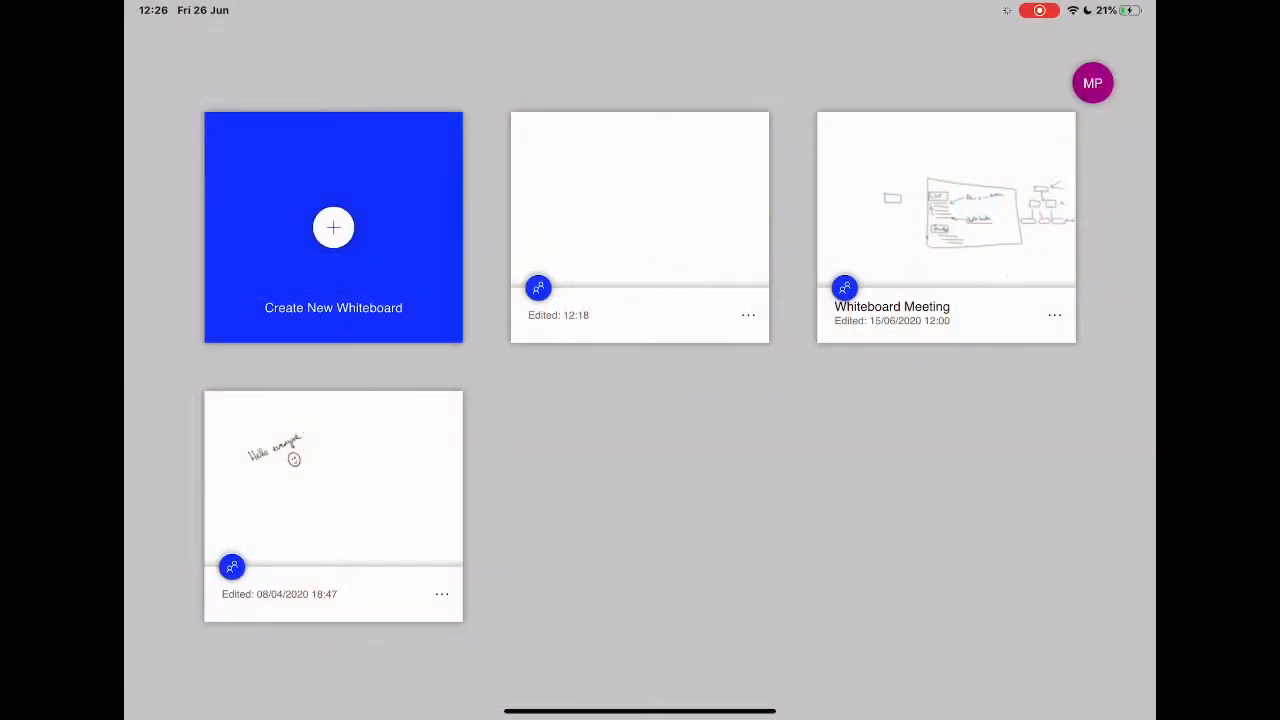
# Turn on the web sharing link for the whiteboard edited 12:18 and copy it.
pyautogui.click(333, 227)
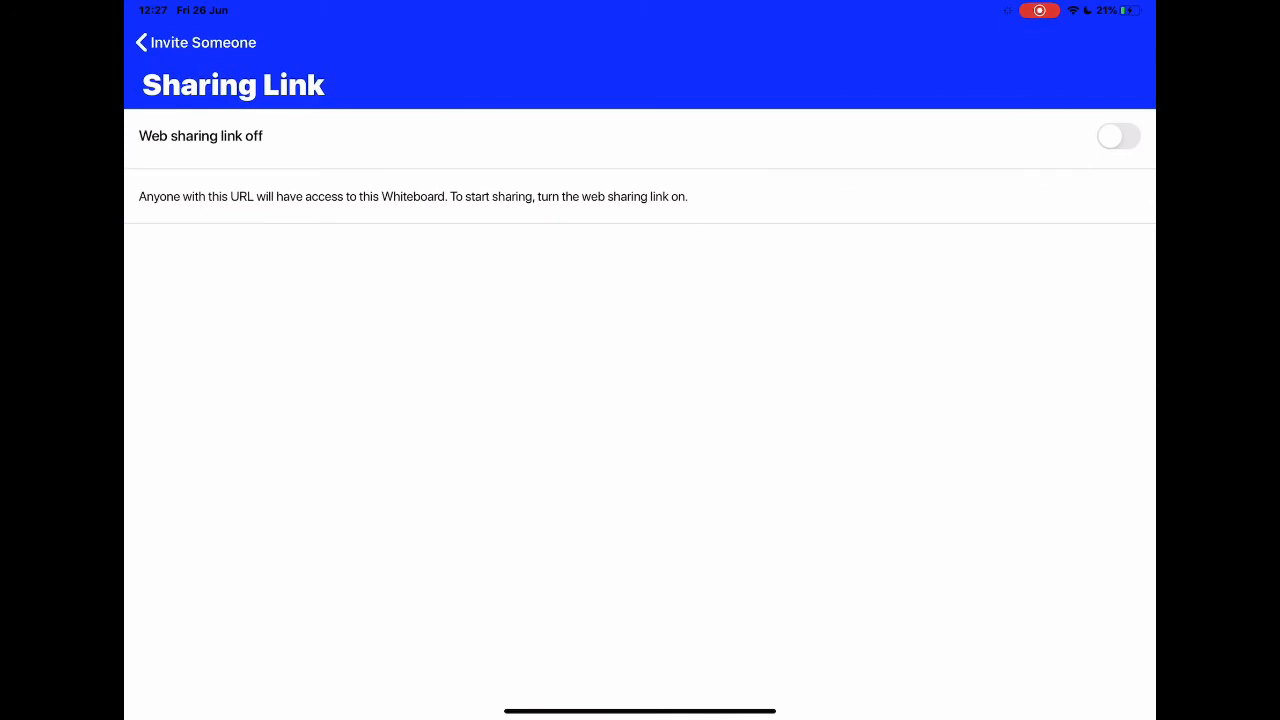
pyautogui.click(1117, 136)
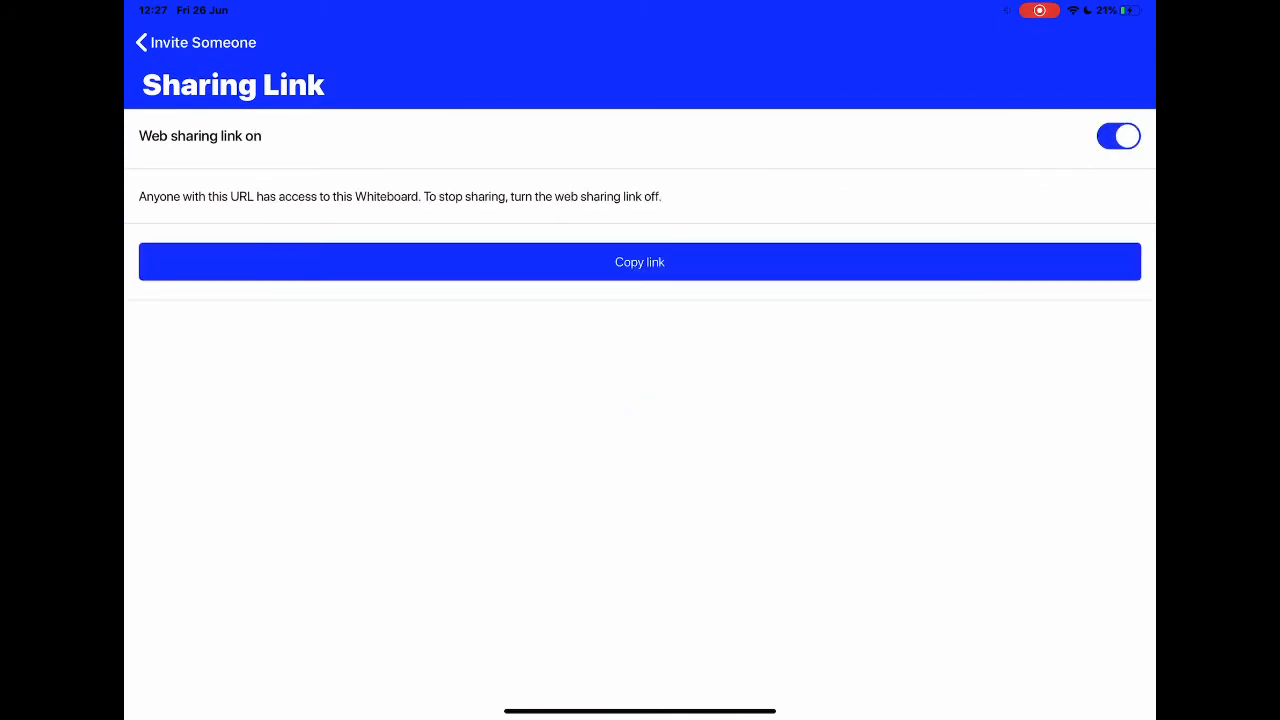
pyautogui.click(639, 262)
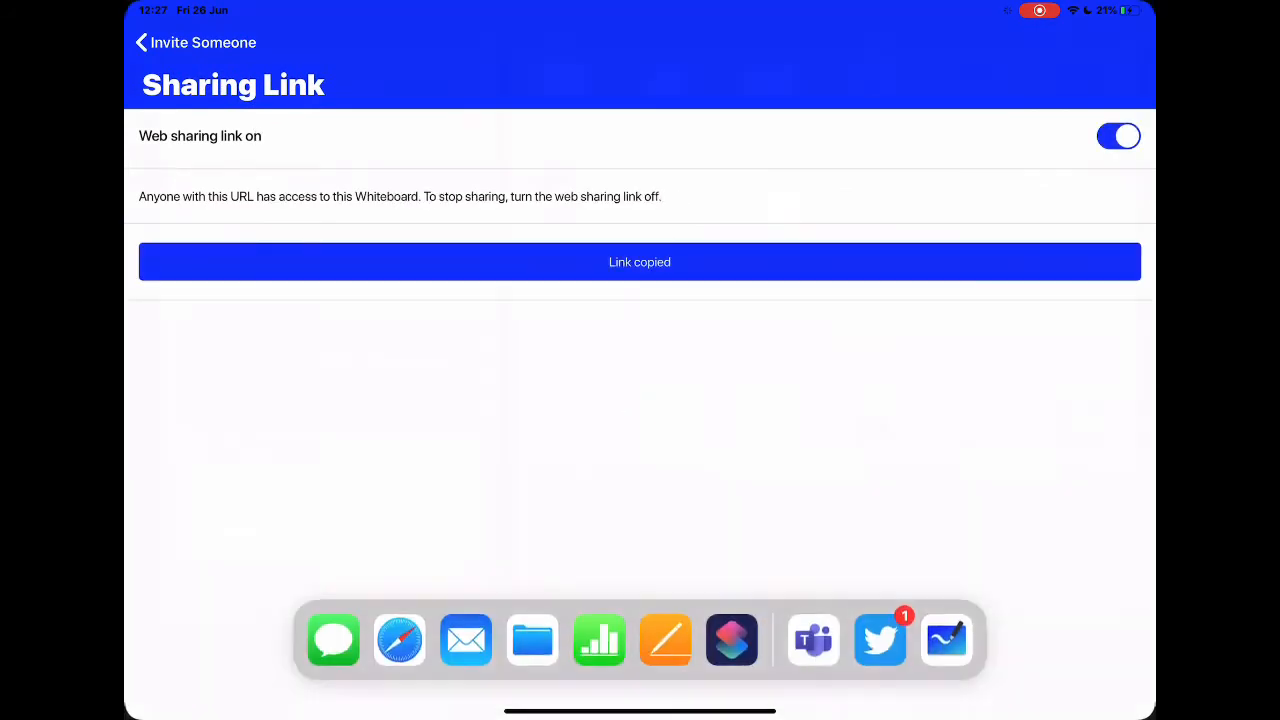
pyautogui.click(812, 640)
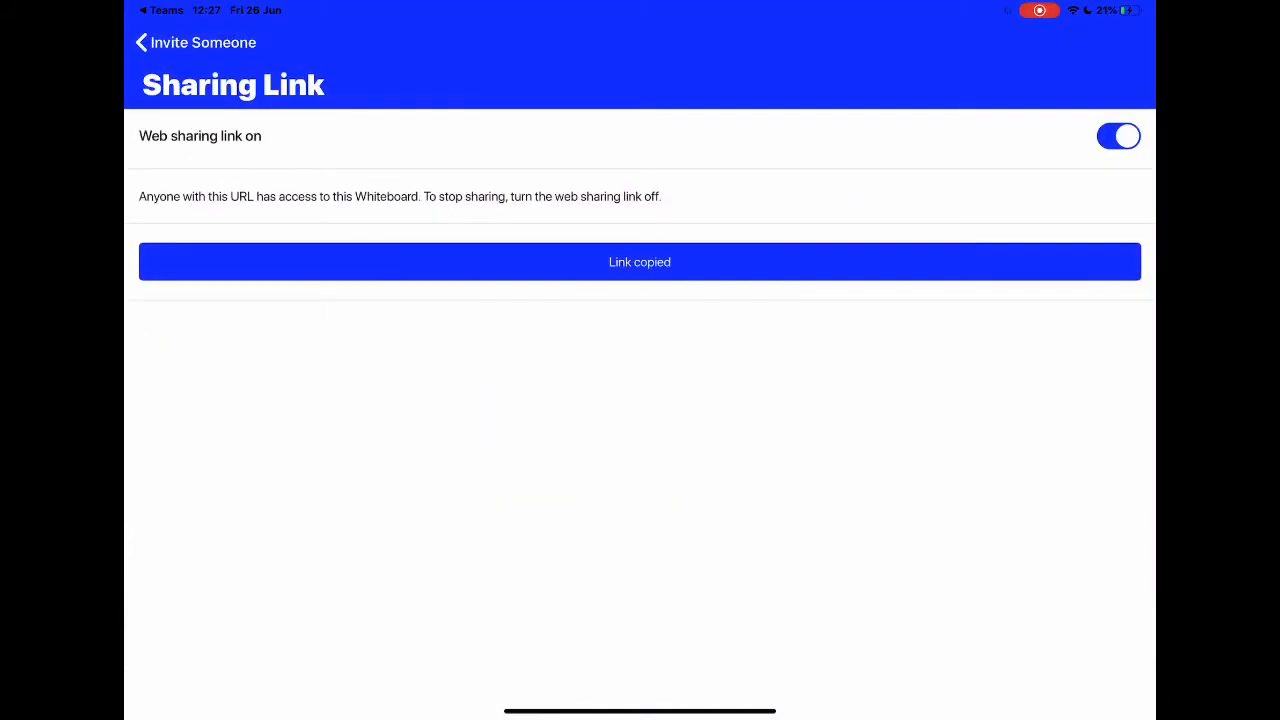
# Close the invite screens, dismiss the pen tip, and return to the whiteboard gallery.
pyautogui.click(141, 42)
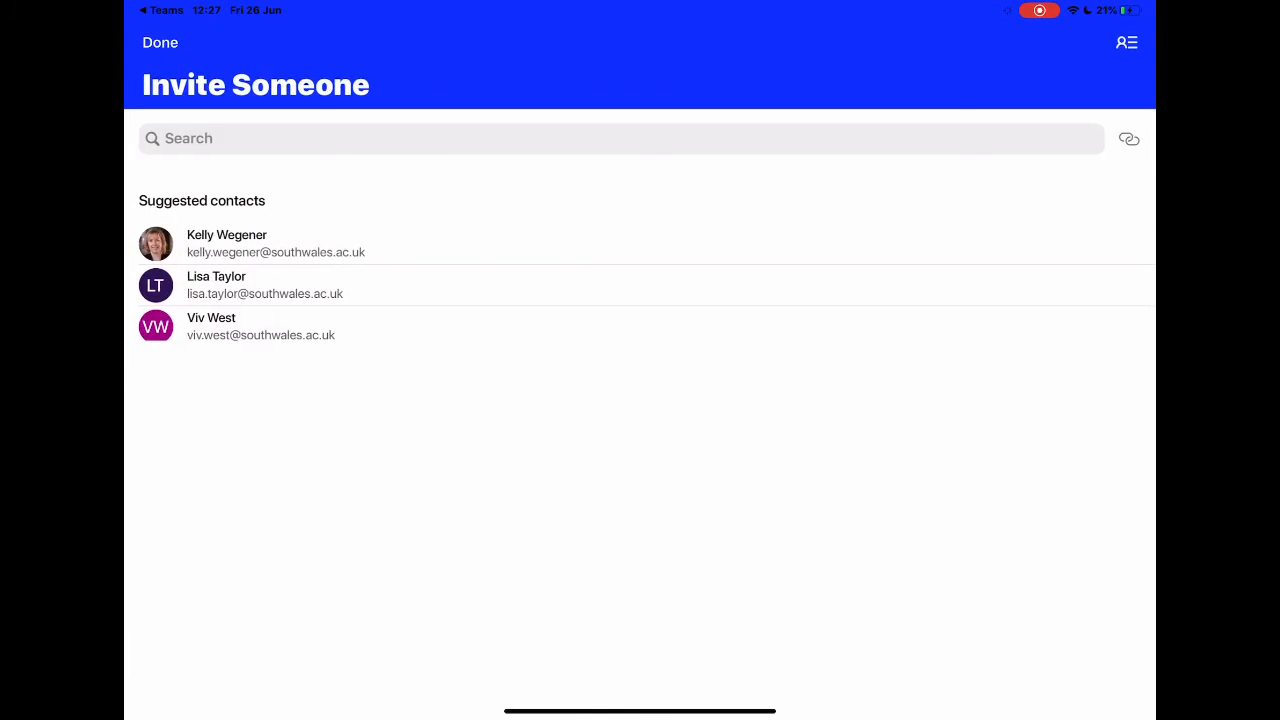
pyautogui.click(160, 42)
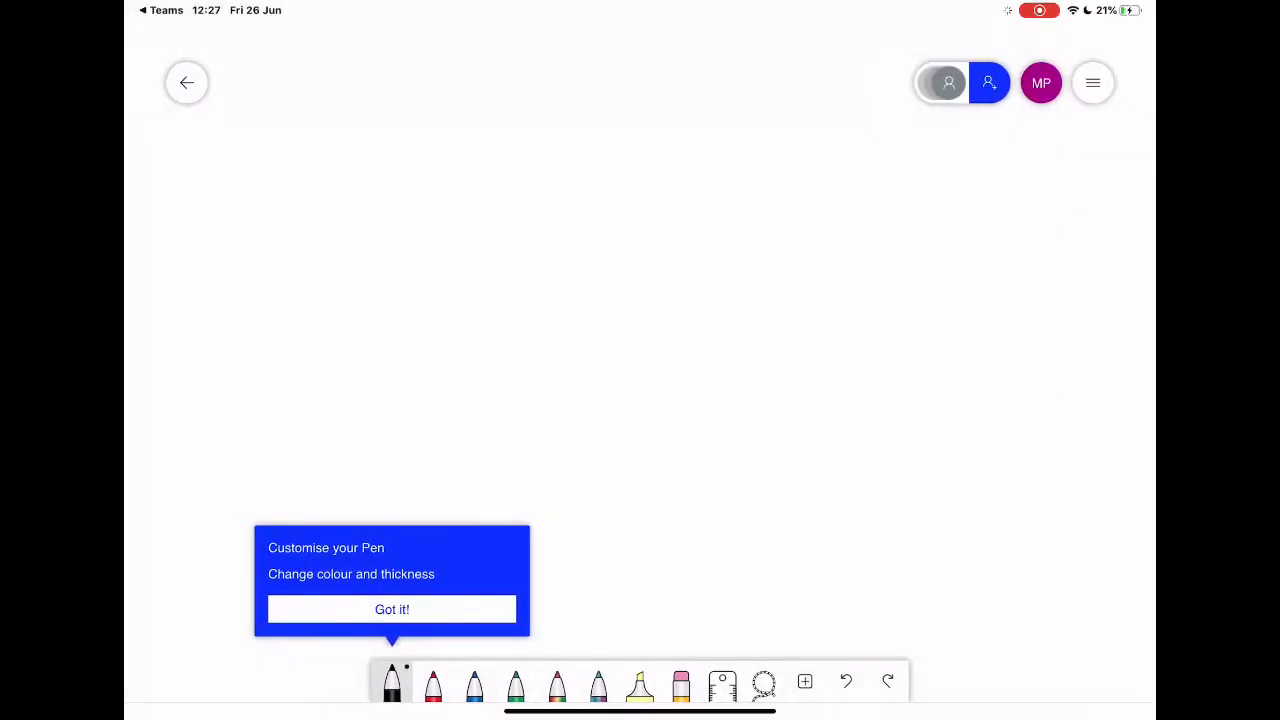
pyautogui.click(186, 82)
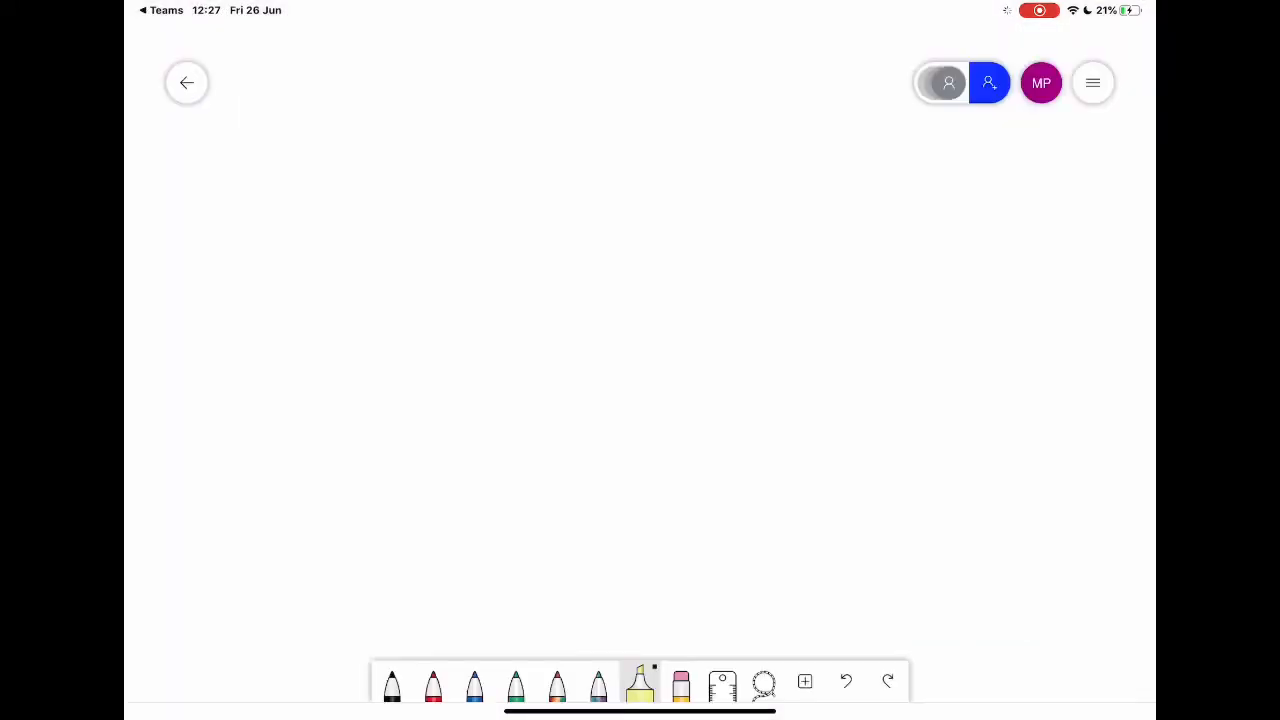
pyautogui.click(186, 82)
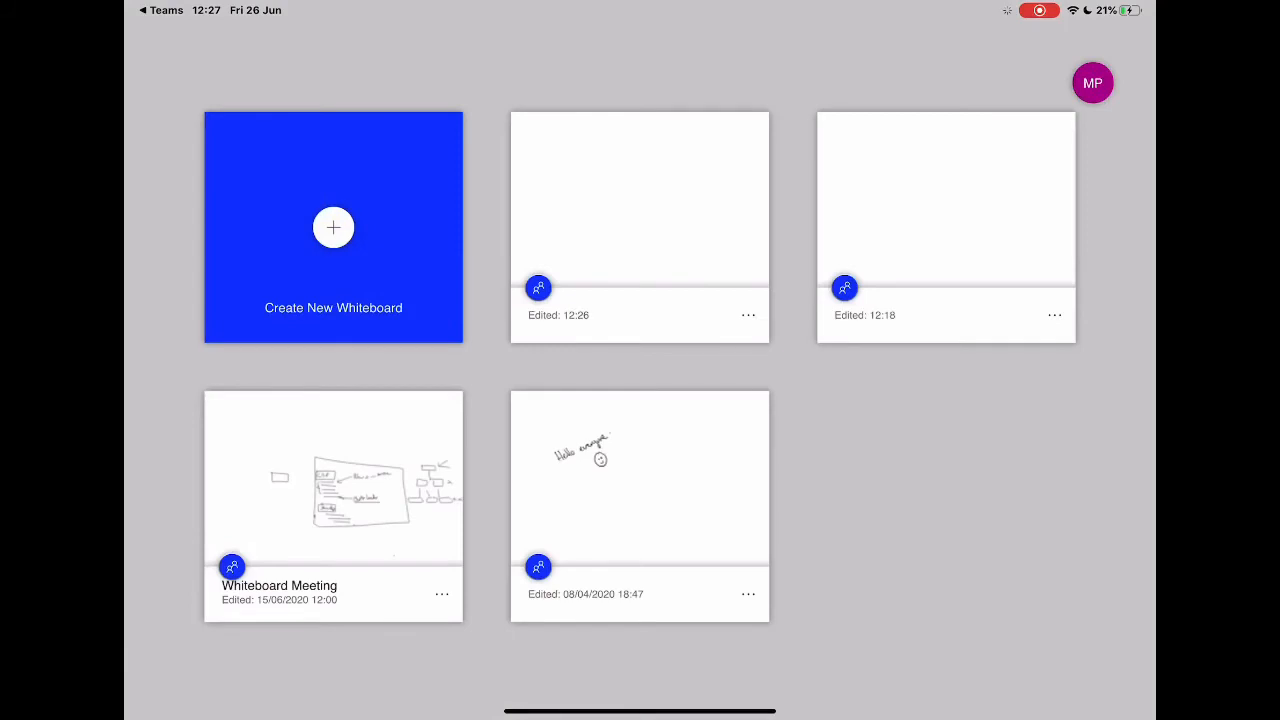
# Reopen the whiteboard edited at 12:26 and pick the lasso selection tool.
pyautogui.click(333, 227)
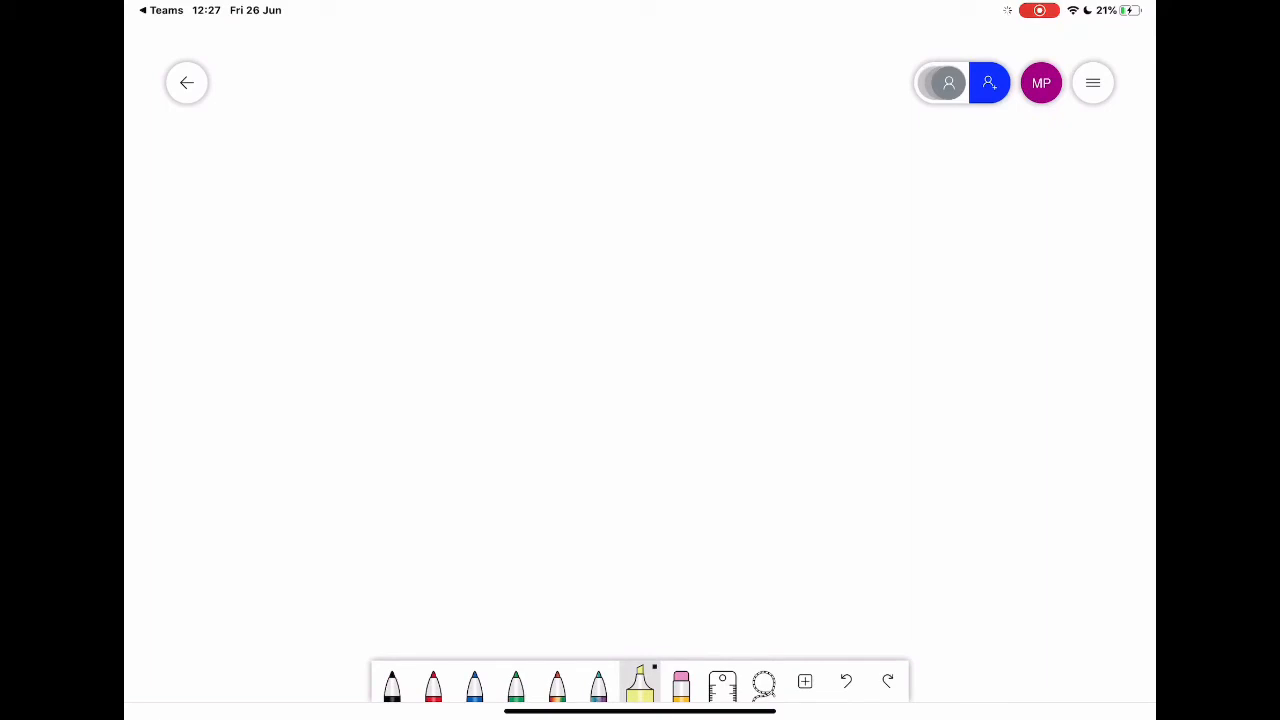
pyautogui.click(763, 685)
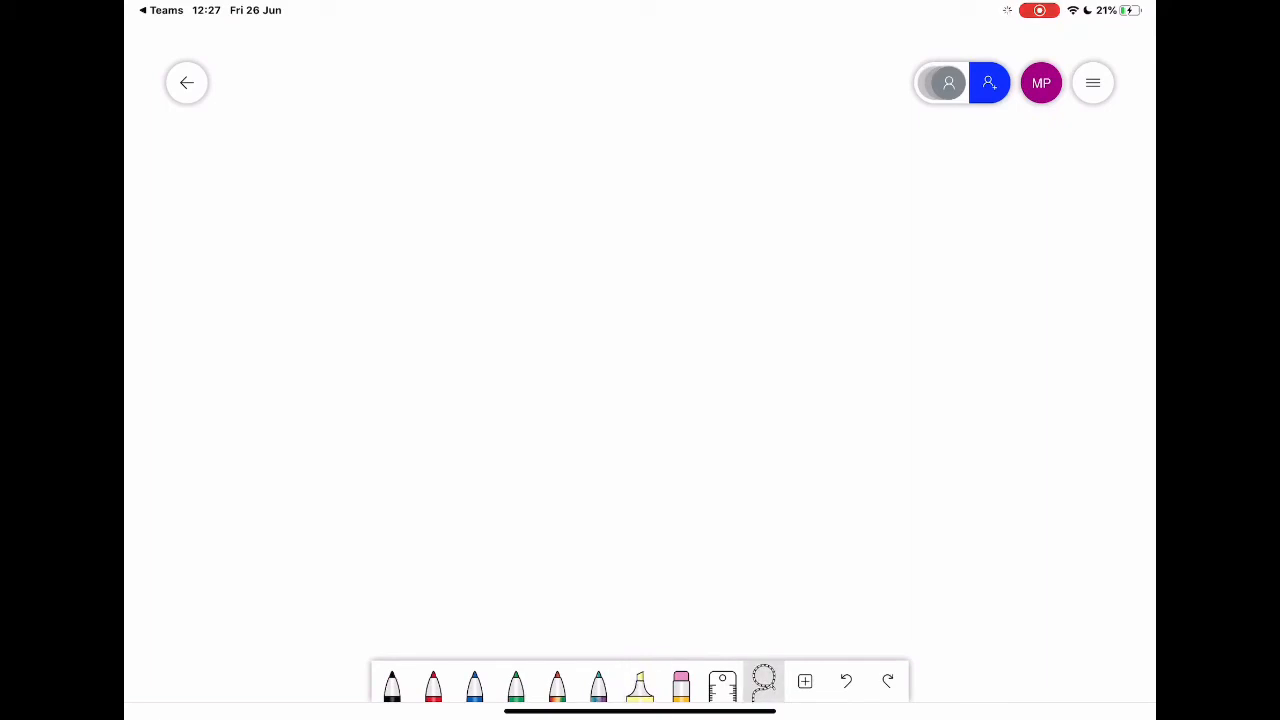
pyautogui.click(805, 681)
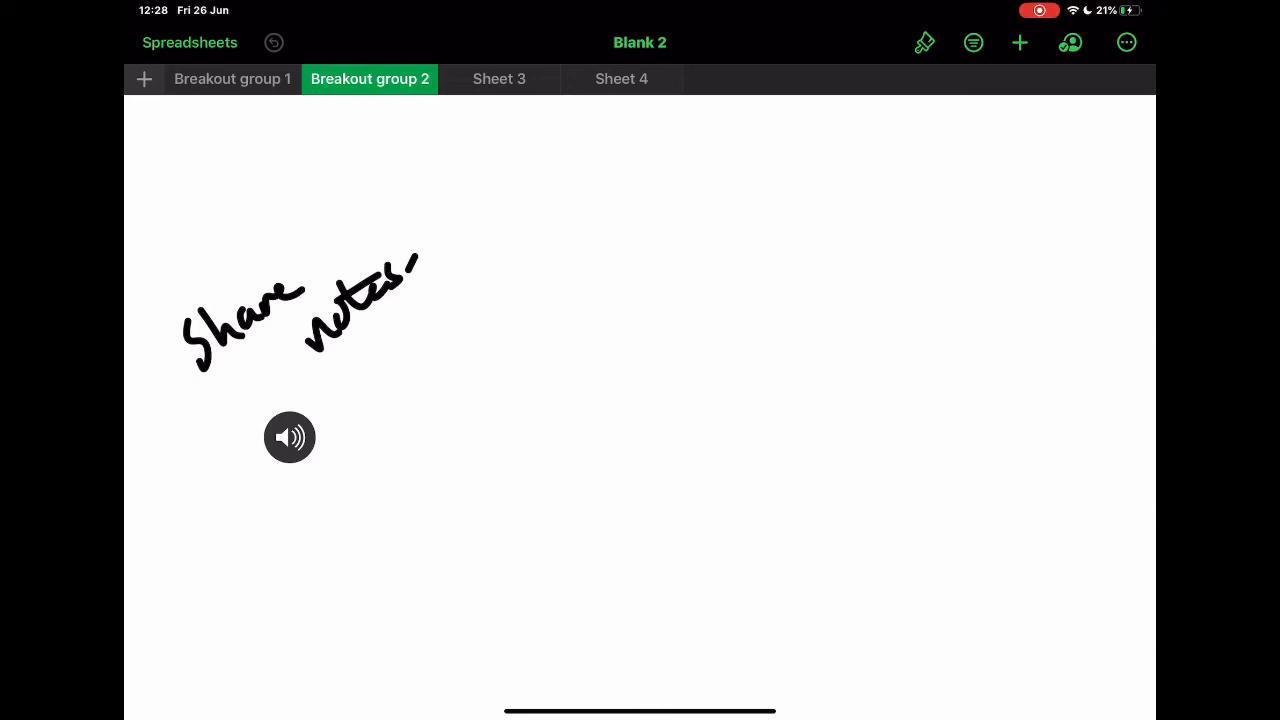
pyautogui.click(232, 79)
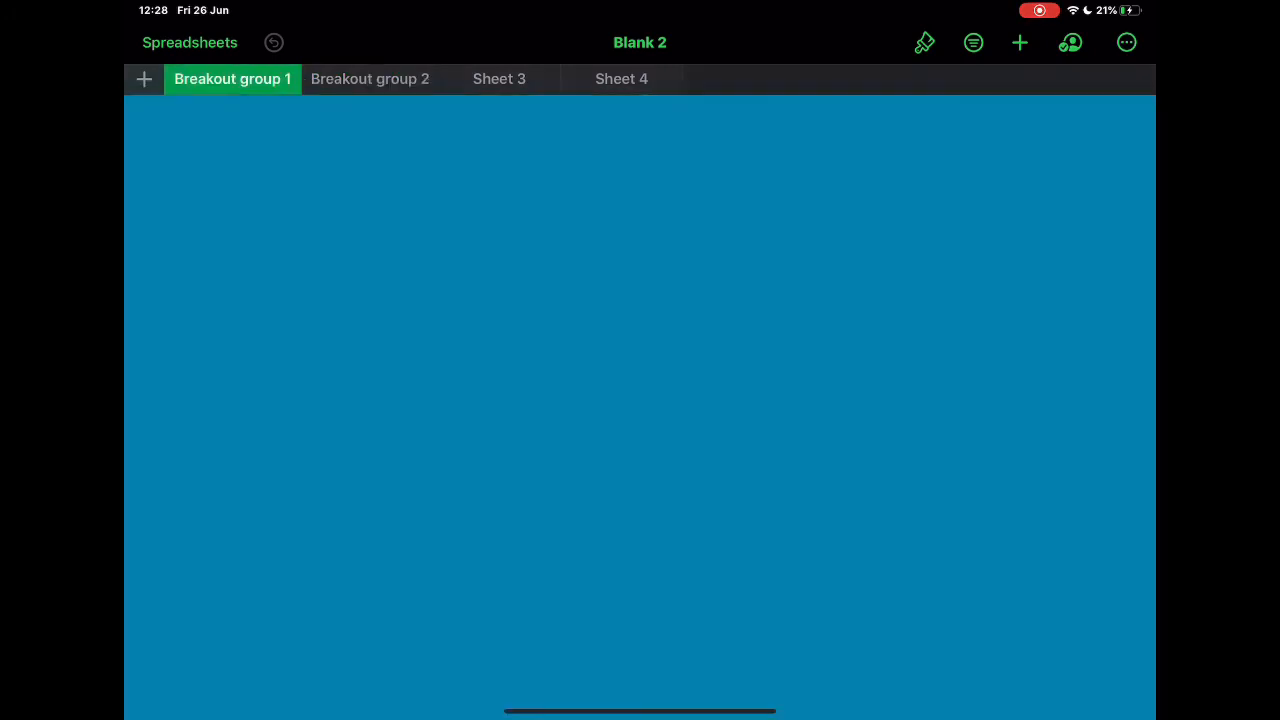
pyautogui.click(369, 78)
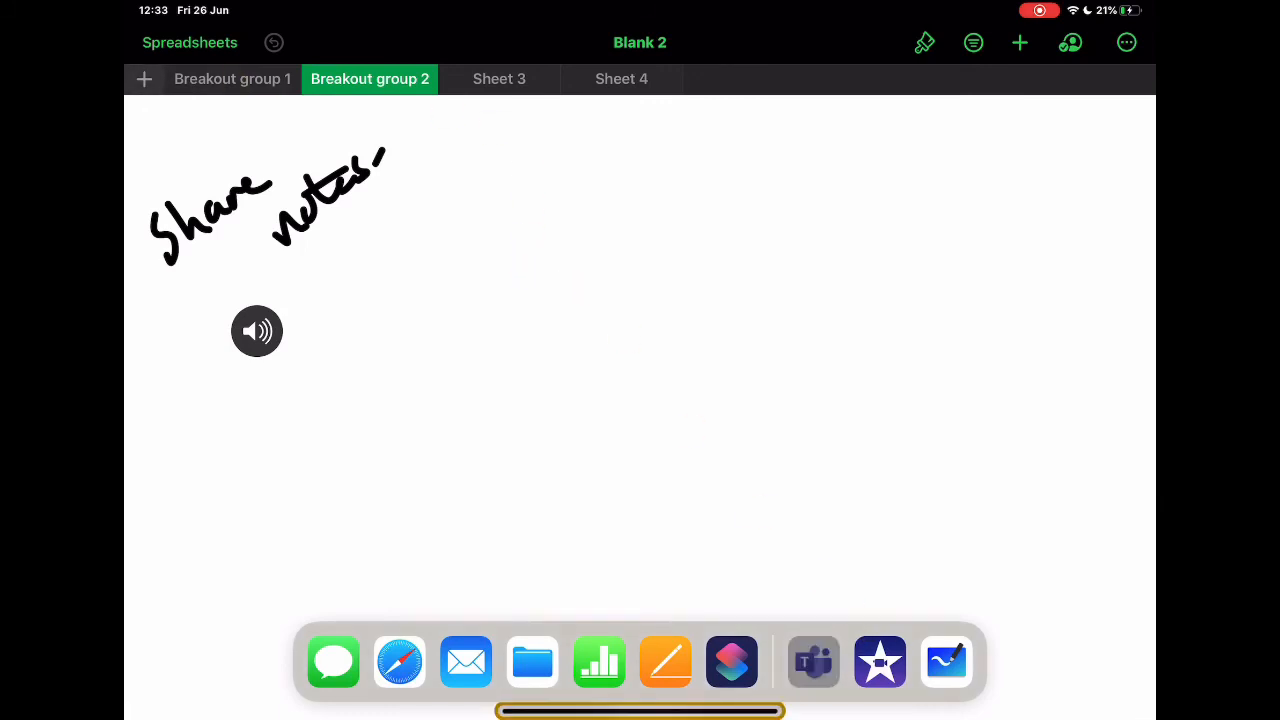
# Put Teams beside Blank 2 in Split View, showing the My Class General channel.
pyautogui.click(813, 661)
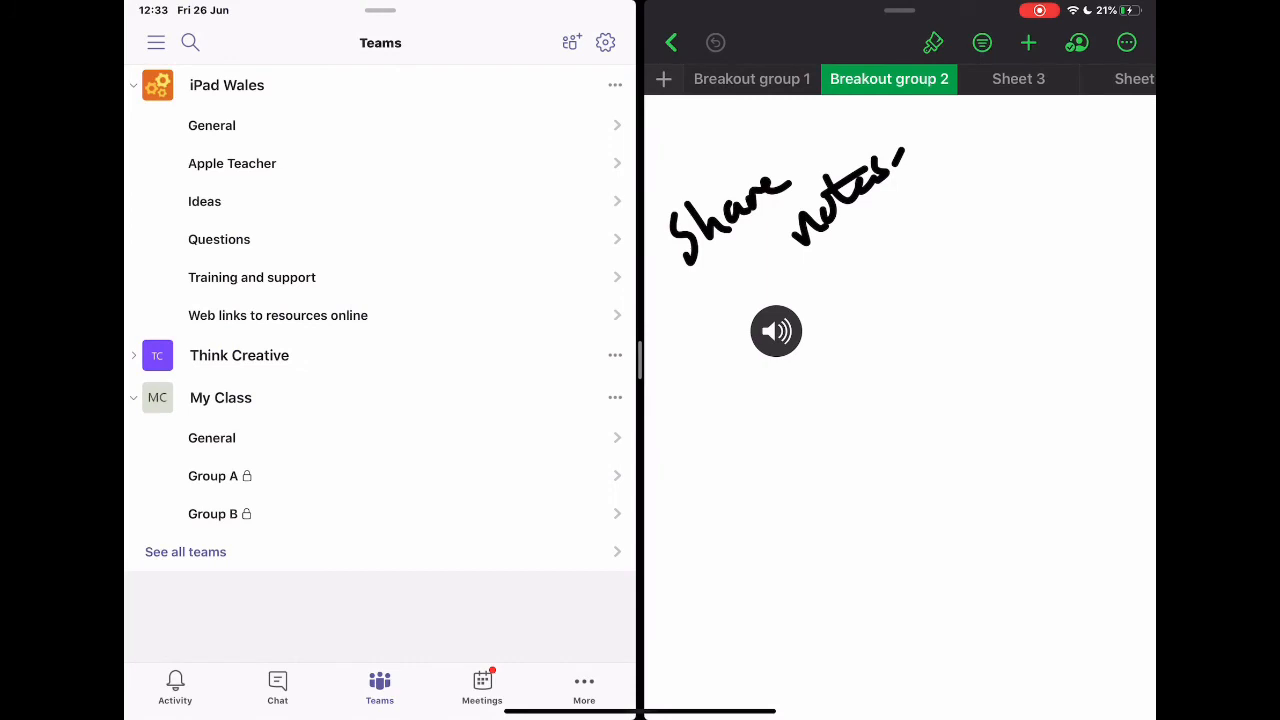
pyautogui.click(211, 437)
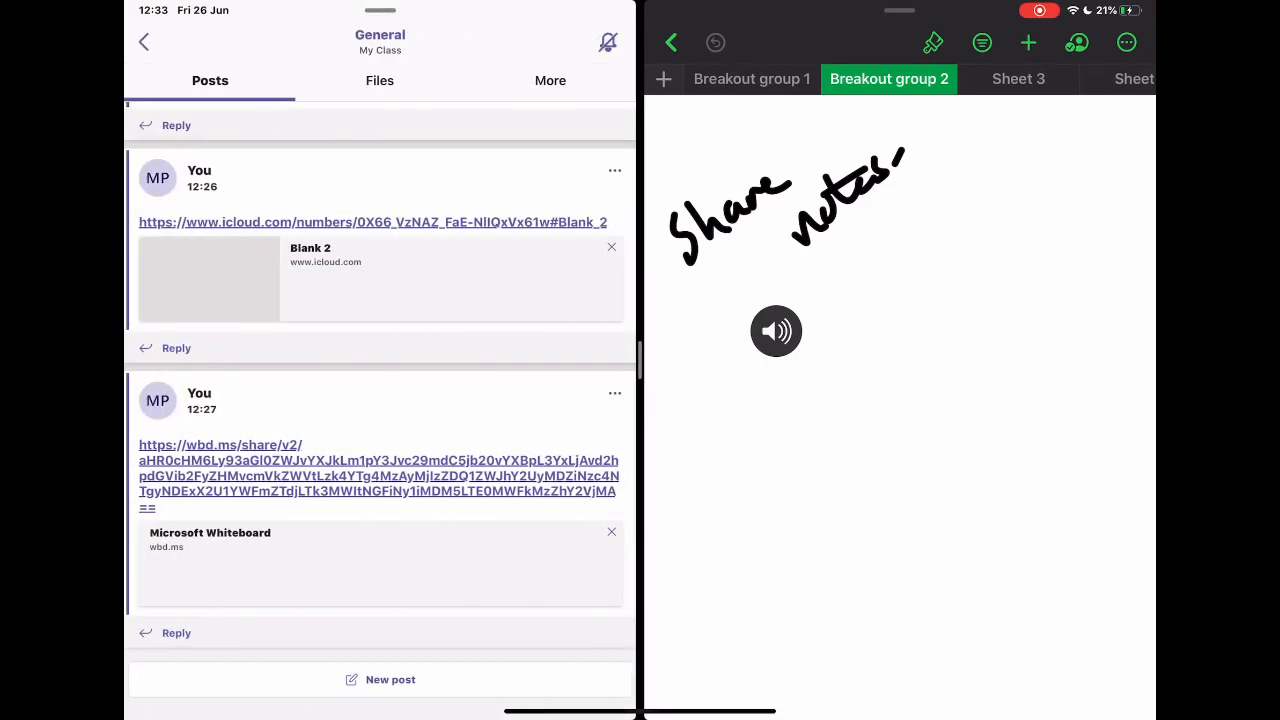